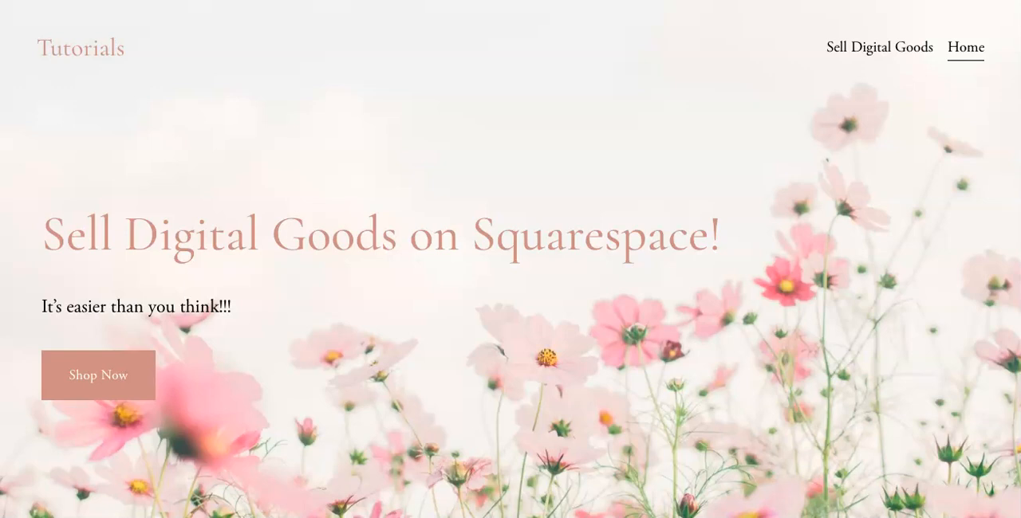
# Scroll the Pages panel listing Sell Digital Goods, Home and the Test member area
pyautogui.scroll(-3)
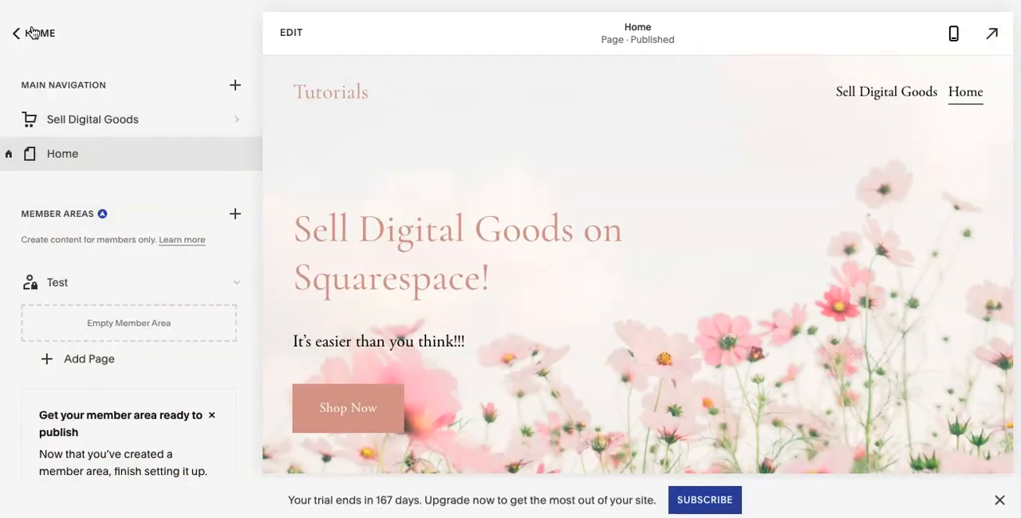
# From the main menu, go to Pages and select the Sell Digital Goods store page
pyautogui.click(16, 34)
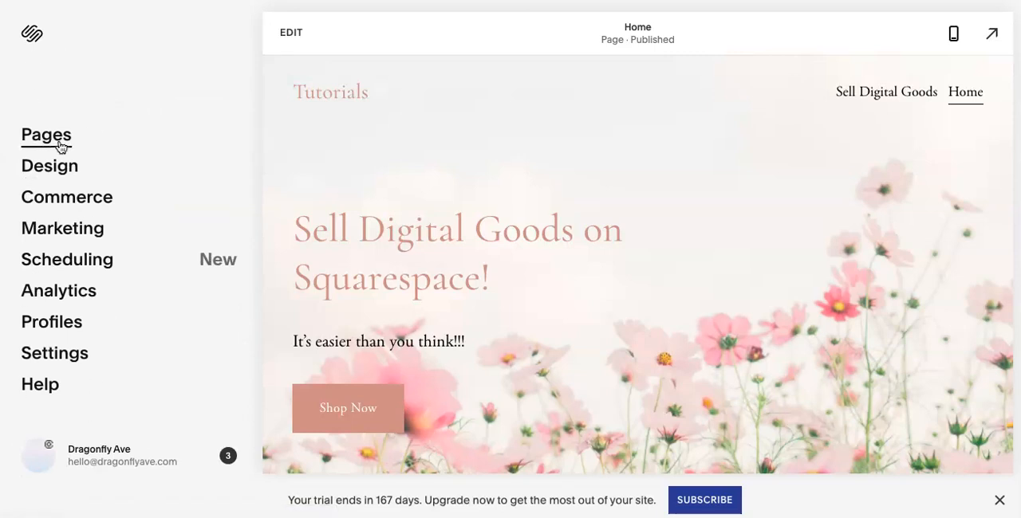
pyautogui.click(46, 135)
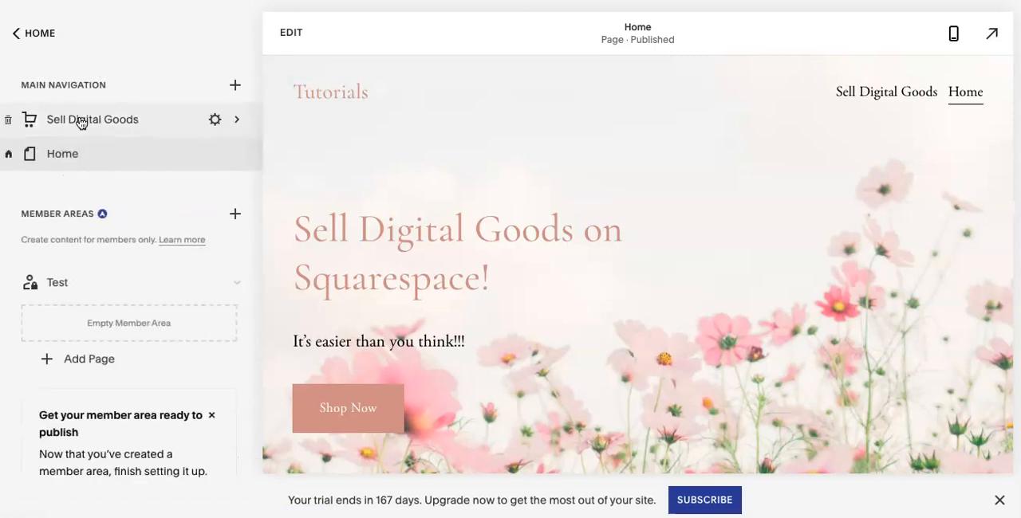
pyautogui.click(234, 85)
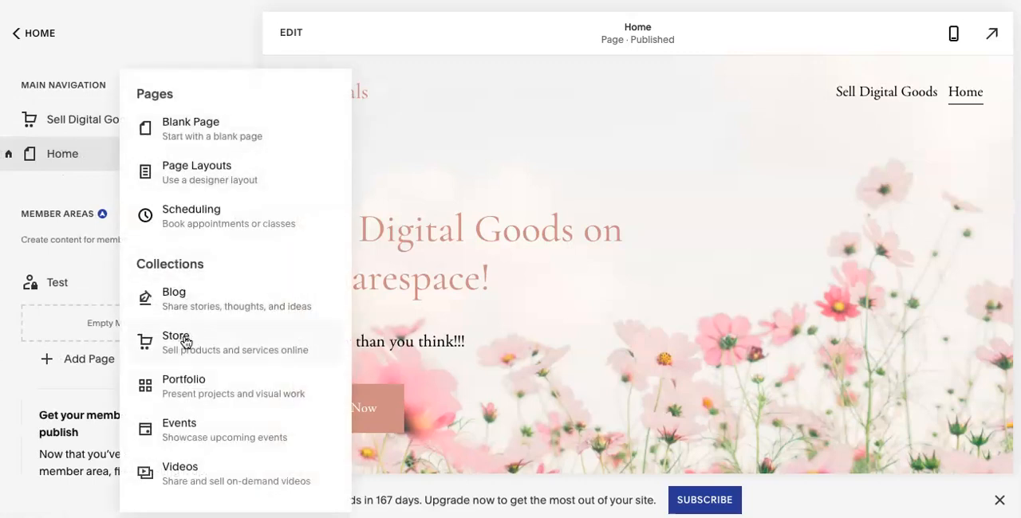
pyautogui.moveTo(256, 353)
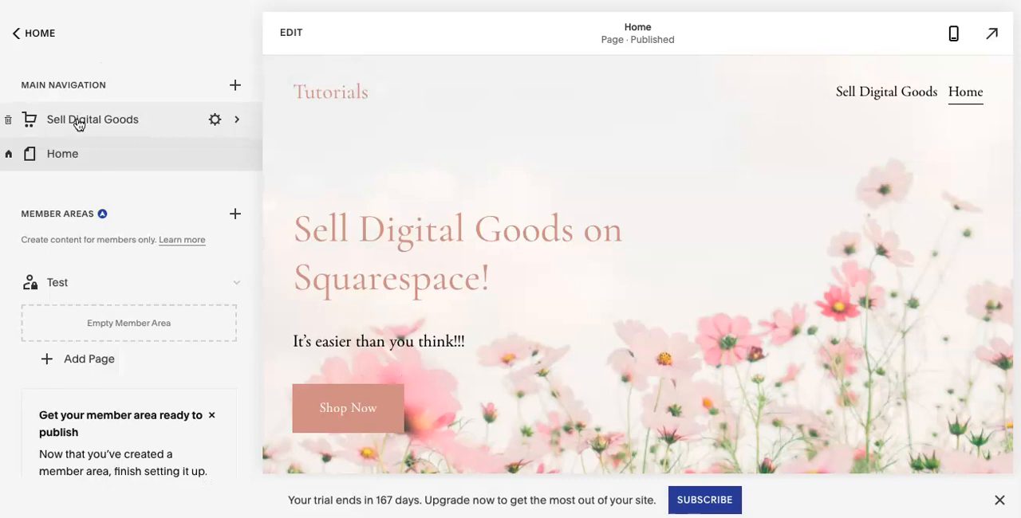
pyautogui.click(92, 119)
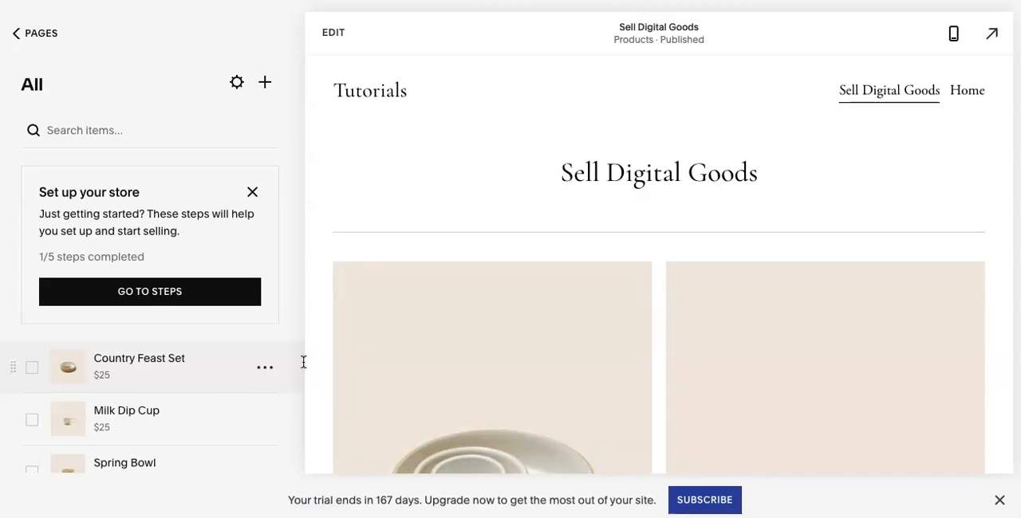
pyautogui.scroll(-3)
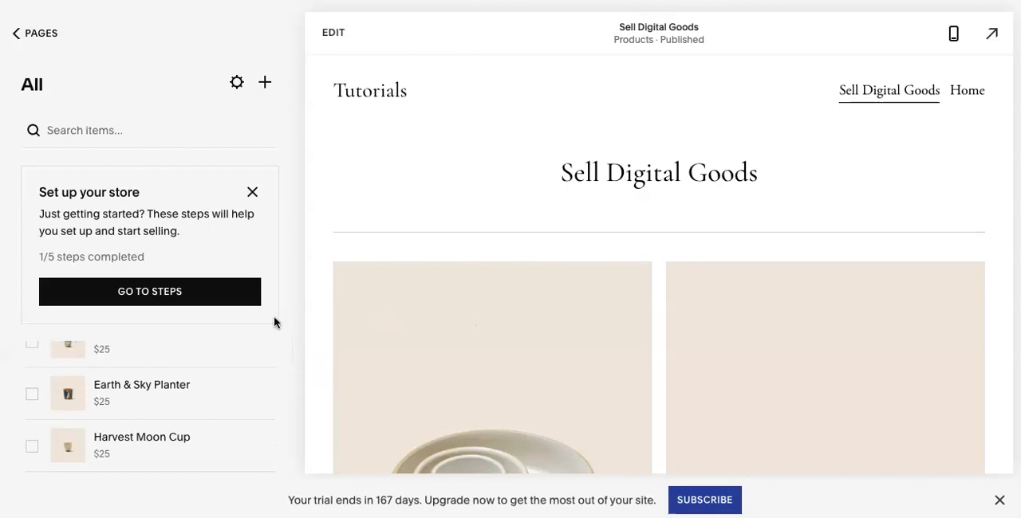
pyautogui.moveTo(399, 328)
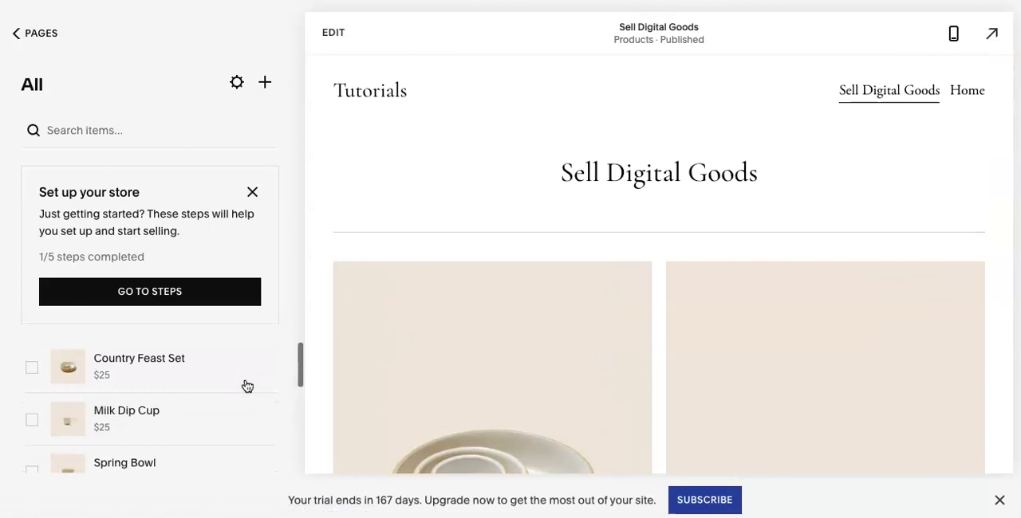
pyautogui.moveTo(116, 408)
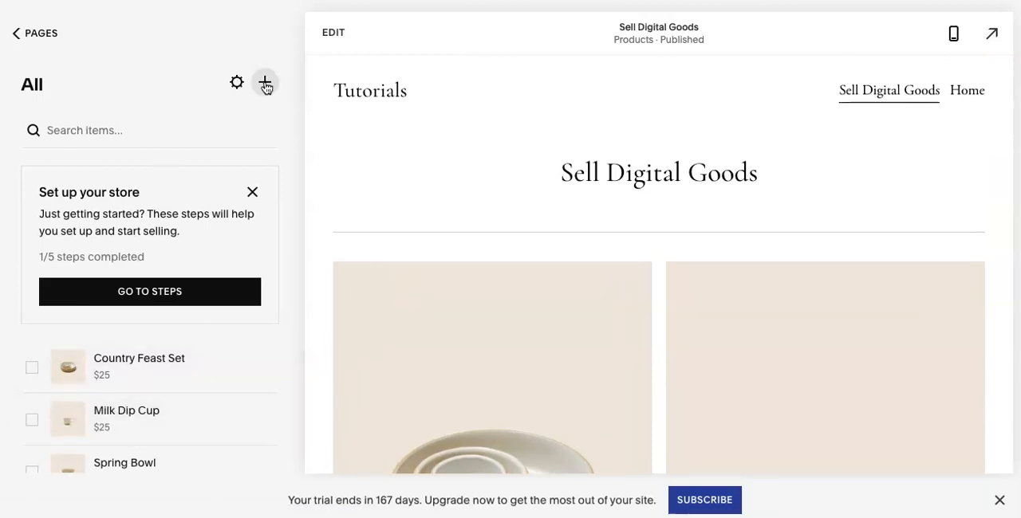
# Add a new store product and choose Digital download as its type
pyautogui.click(264, 82)
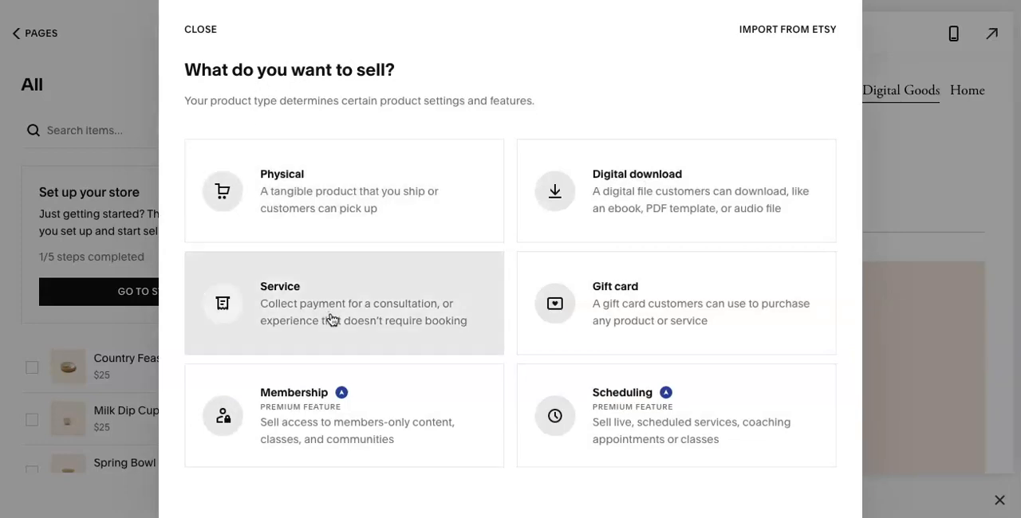
pyautogui.moveTo(347, 424)
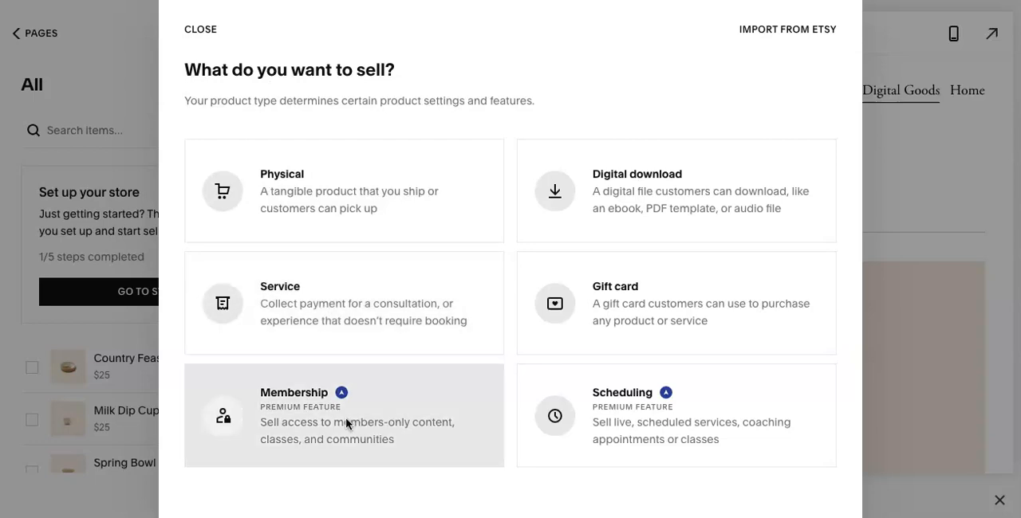
pyautogui.moveTo(366, 438)
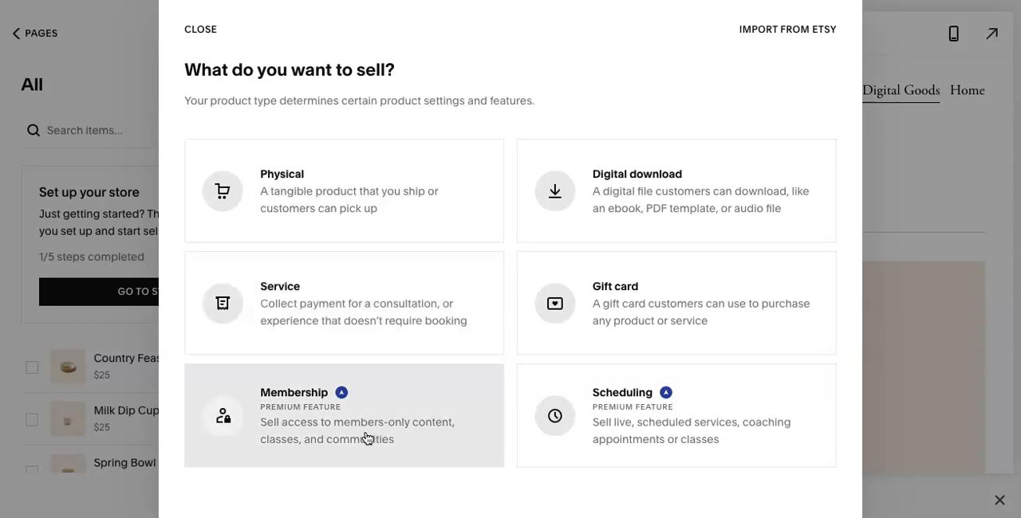
pyautogui.moveTo(699, 183)
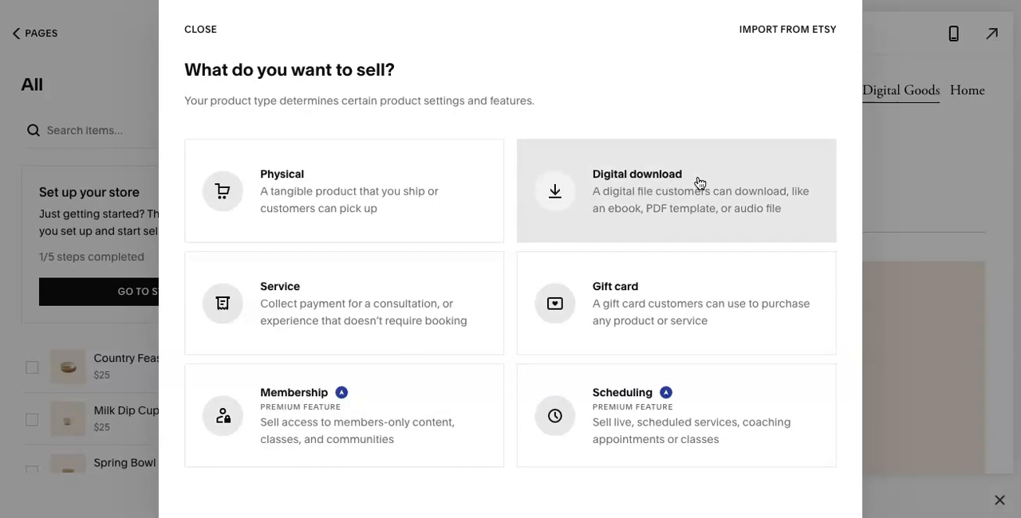
pyautogui.click(676, 190)
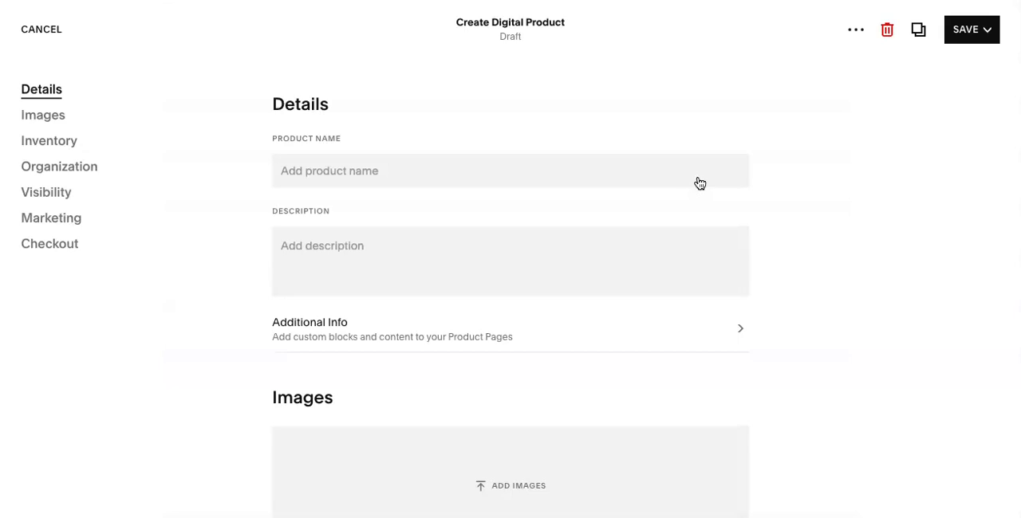
# Enter product name 'Template #1' and description 'This is the description'
pyautogui.click(510, 171)
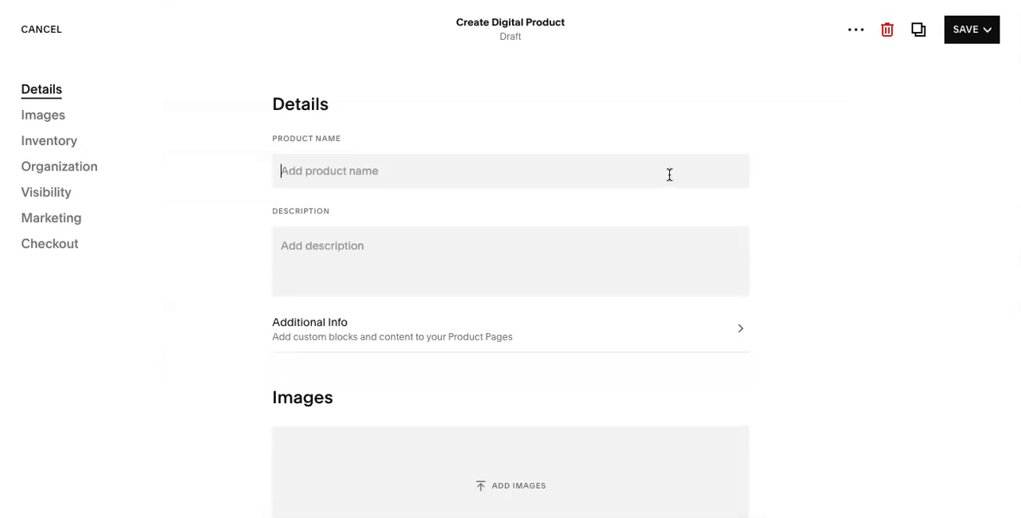
pyautogui.write('T')
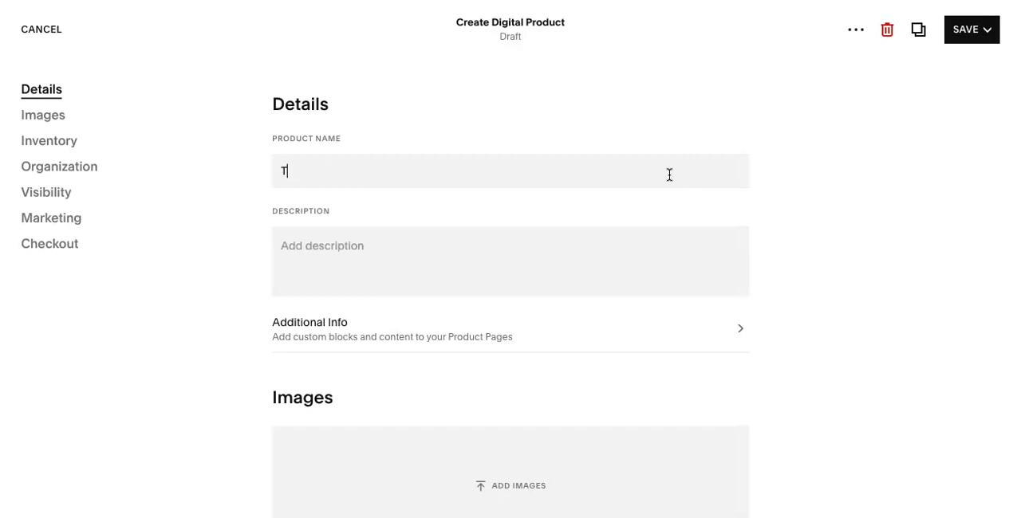
pyautogui.write('emplate #1')
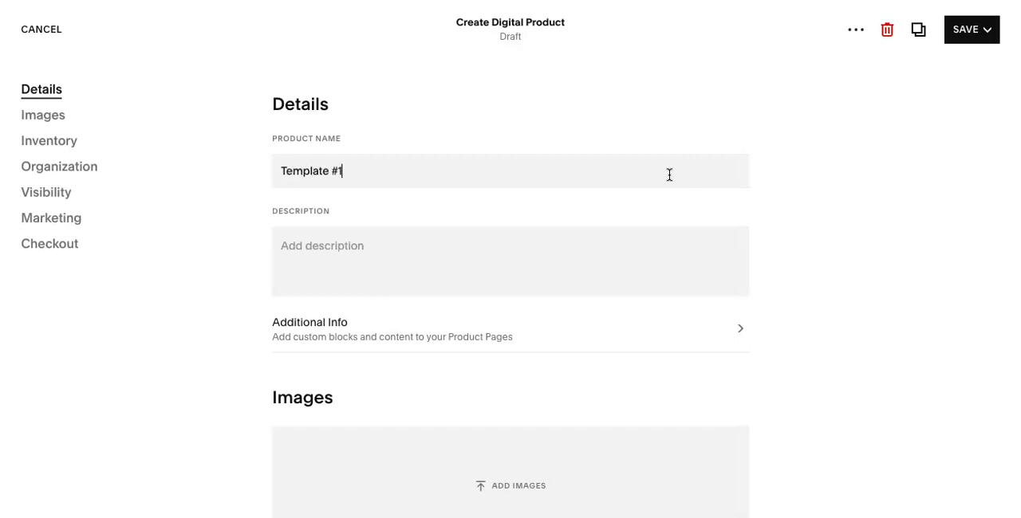
pyautogui.write('This')
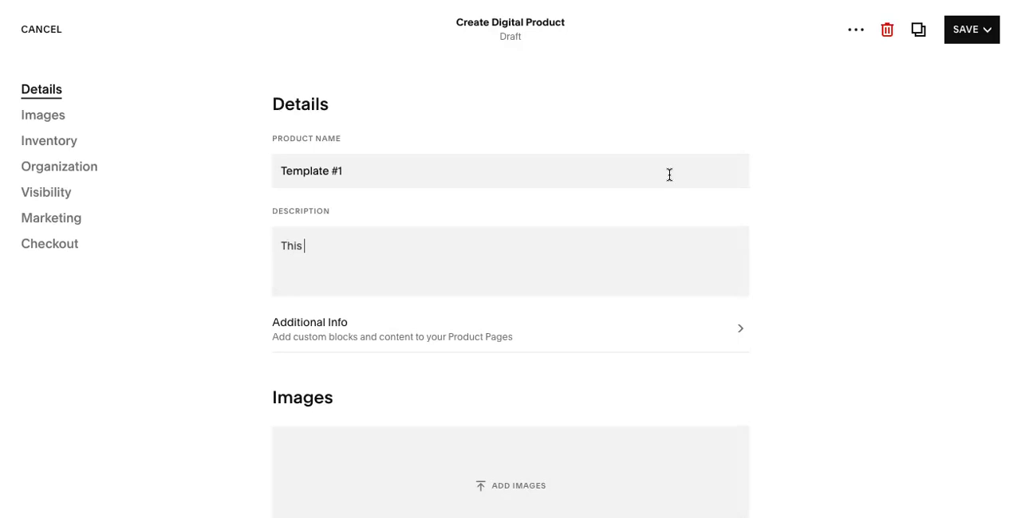
pyautogui.write('is the descript')
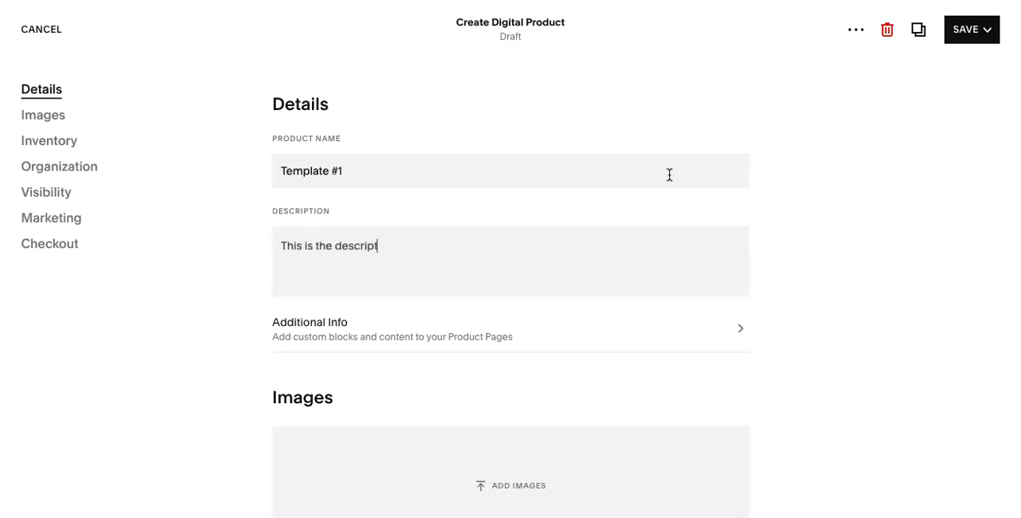
pyautogui.write('ion')
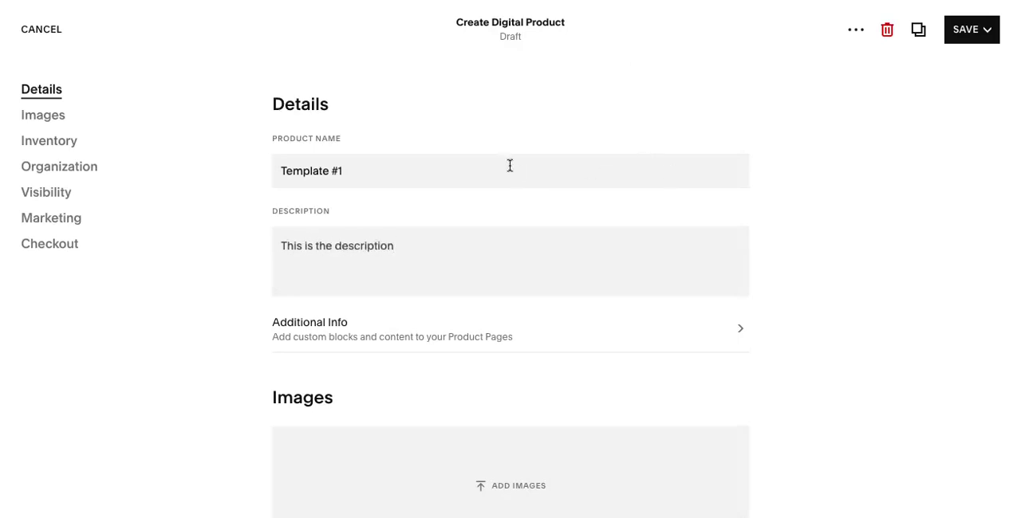
pyautogui.moveTo(409, 169)
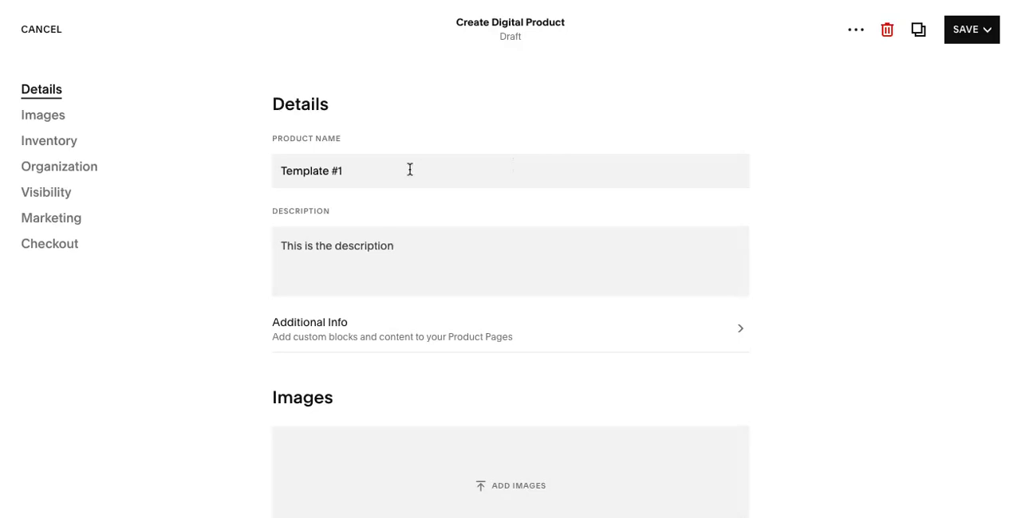
pyautogui.scroll(-3)
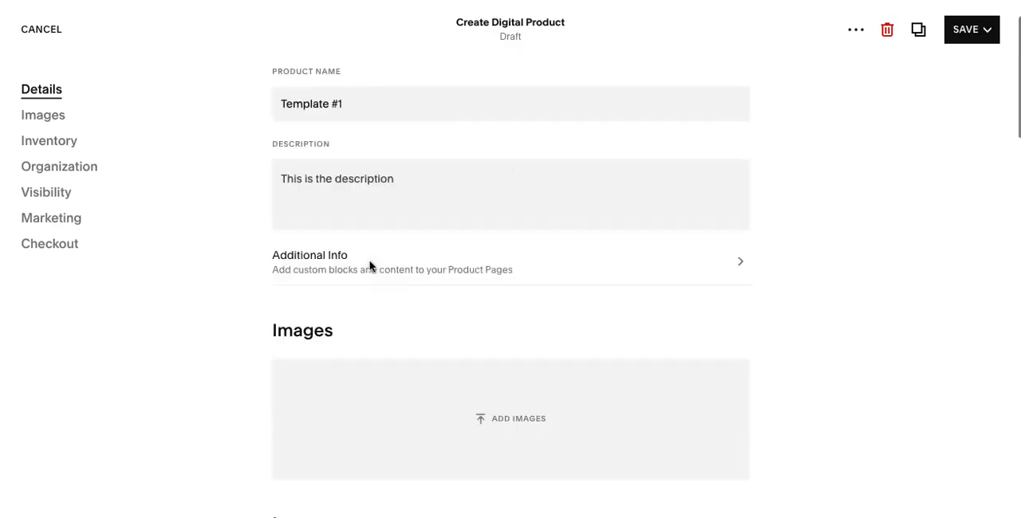
pyautogui.scroll(-3)
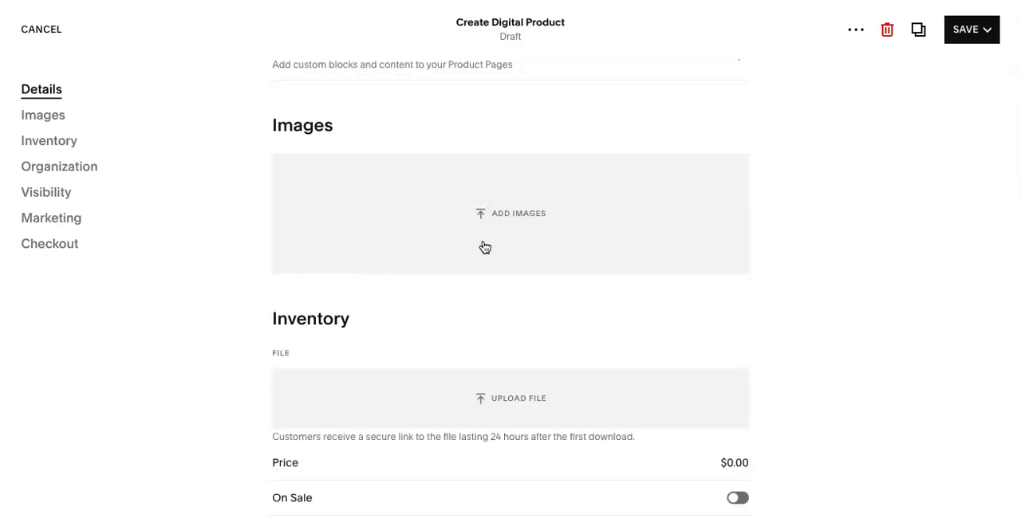
pyautogui.scroll(-3)
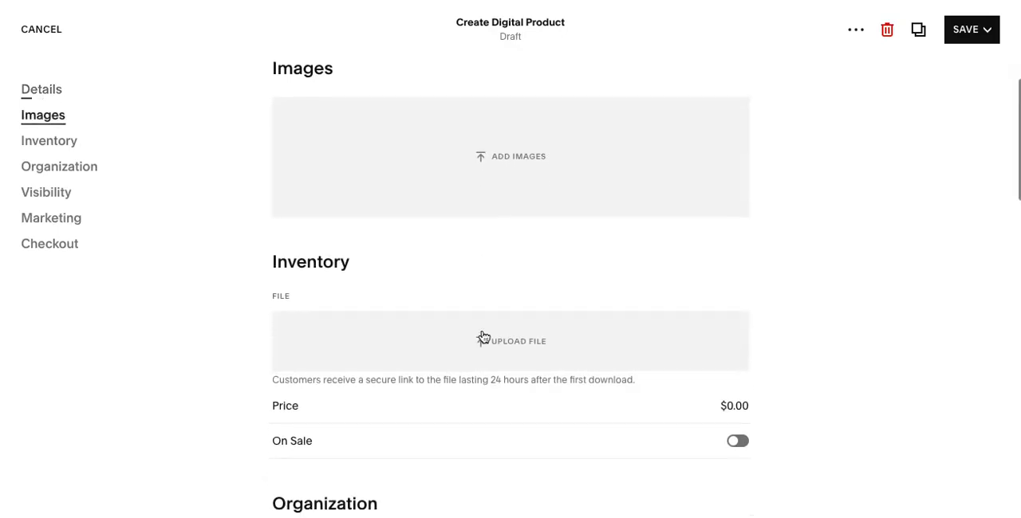
pyautogui.scroll(-3)
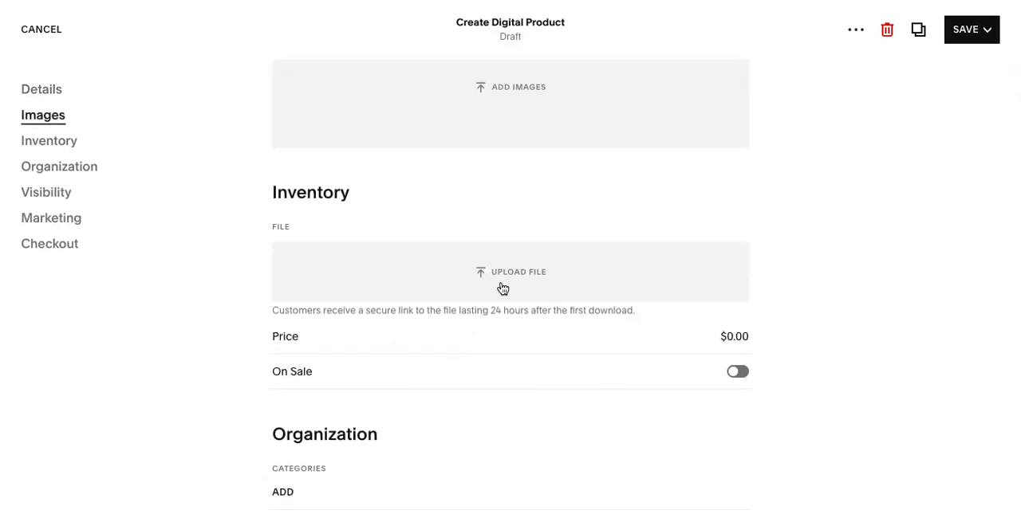
# Upload MOONLIGHT _ HOME – 1.PNG into the Inventory File area
pyautogui.click(511, 272)
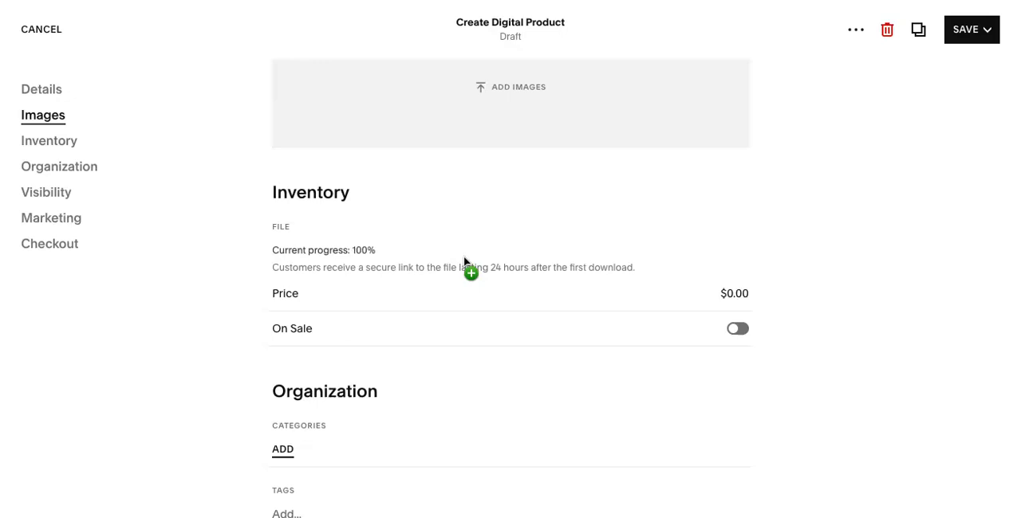
pyautogui.click(470, 272)
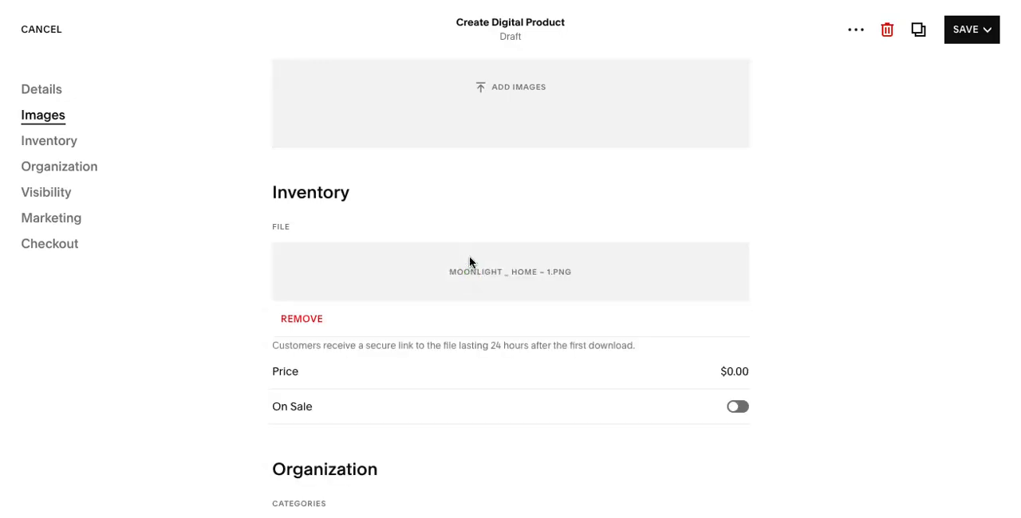
pyautogui.moveTo(471, 251)
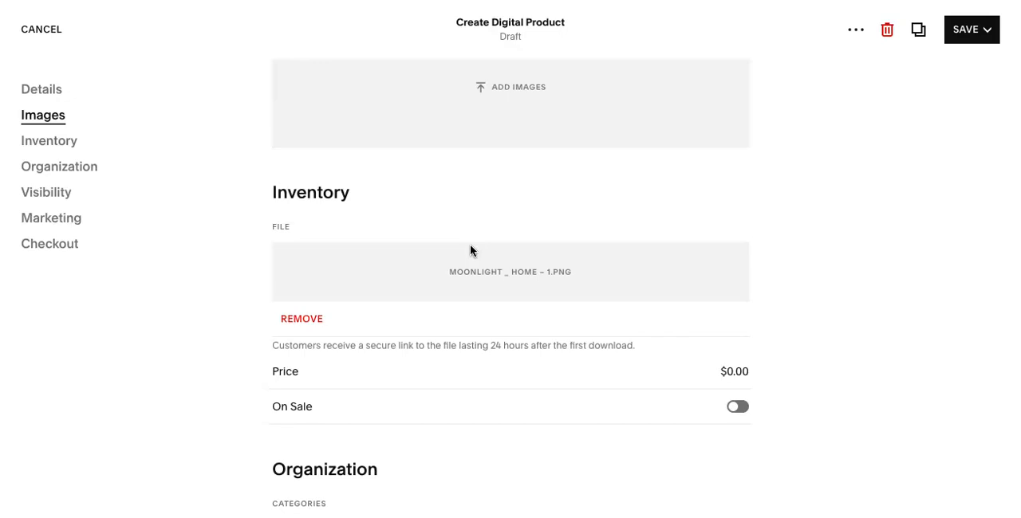
pyautogui.moveTo(460, 301)
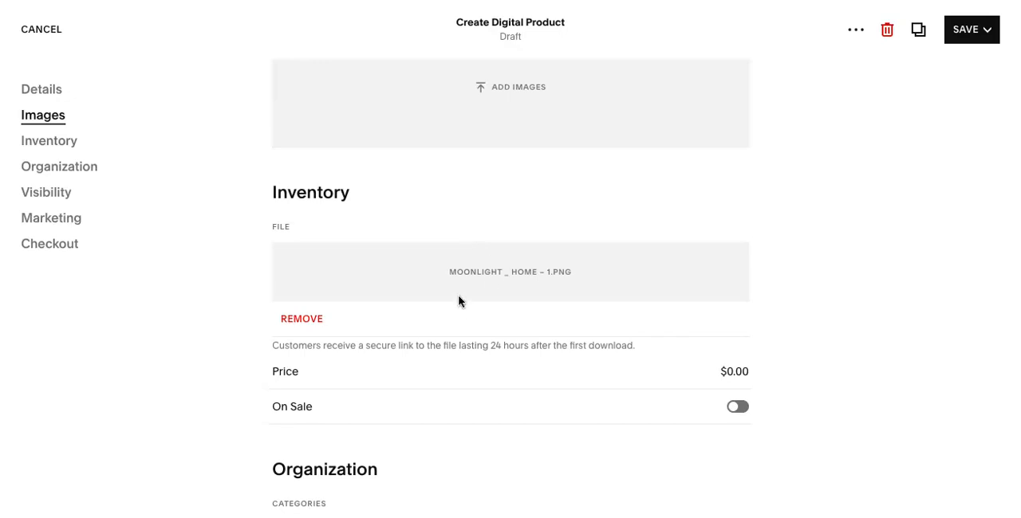
# Set price to $50, add category 'Template', and tag it 'Template' and 'Moody'
pyautogui.click(732, 339)
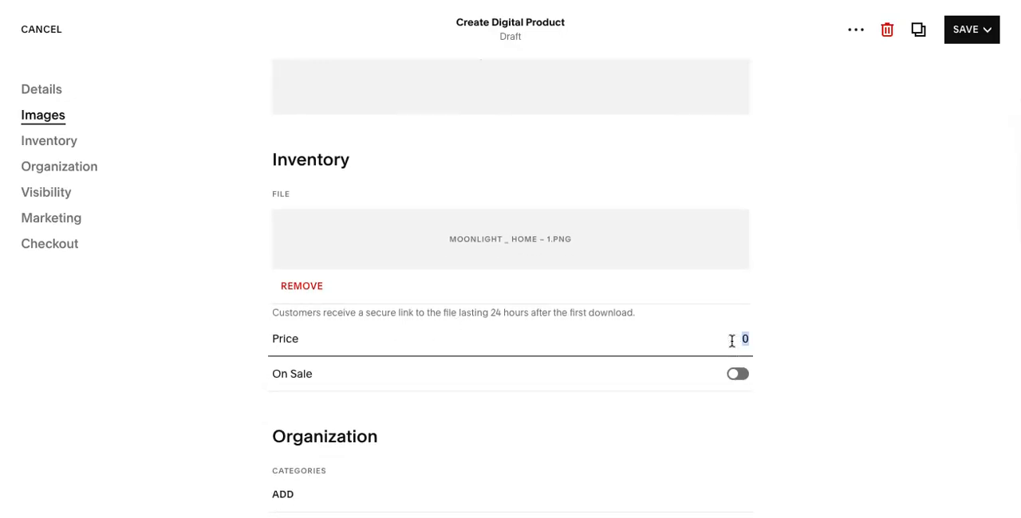
pyautogui.write('50.00')
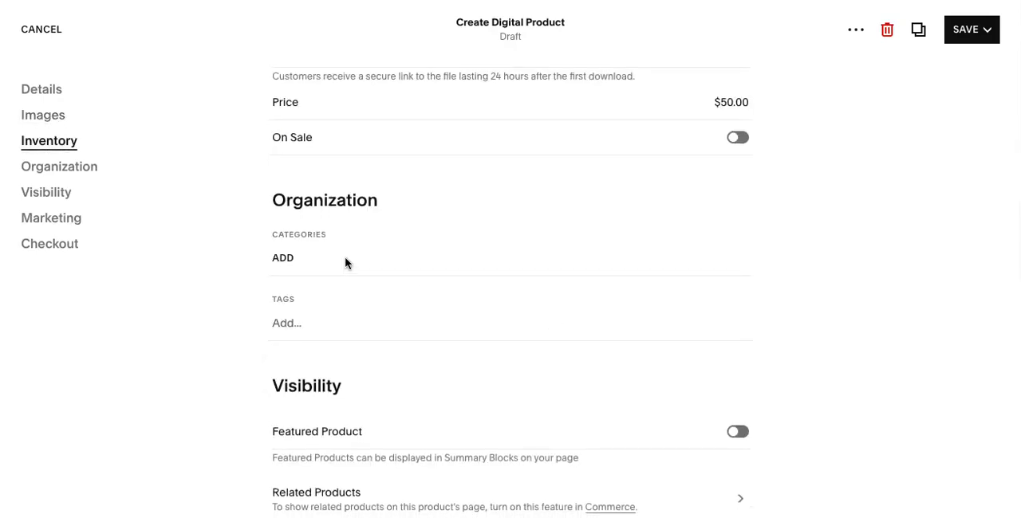
pyautogui.click(282, 257)
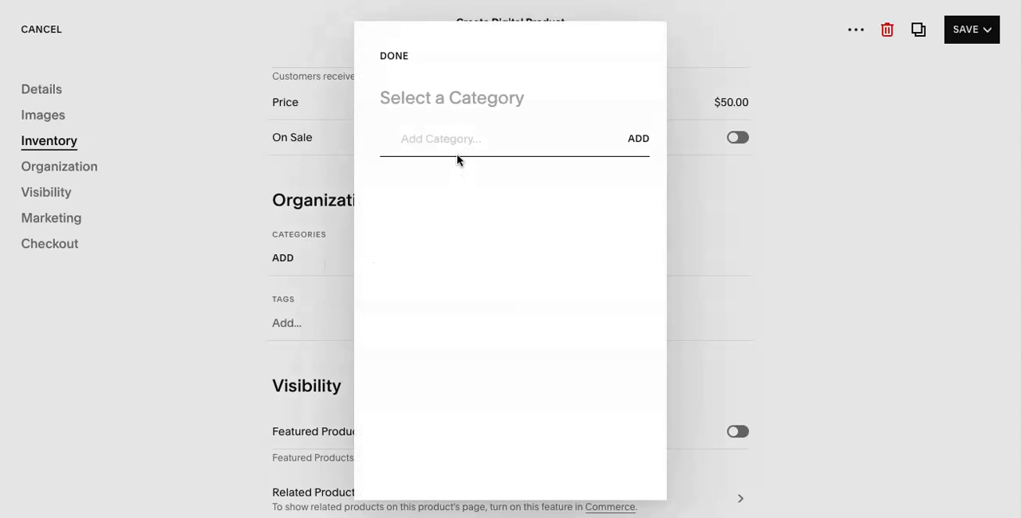
pyautogui.write('Template')
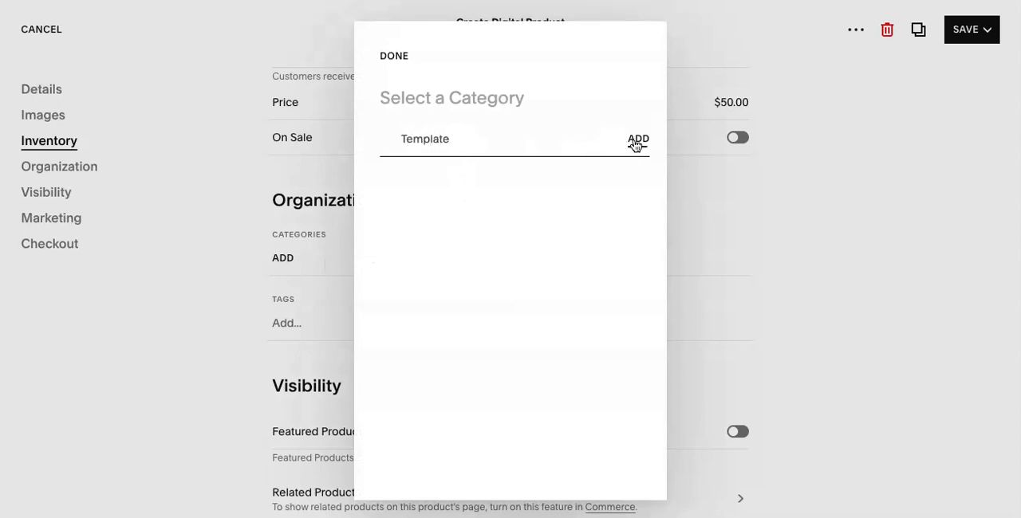
pyautogui.click(638, 139)
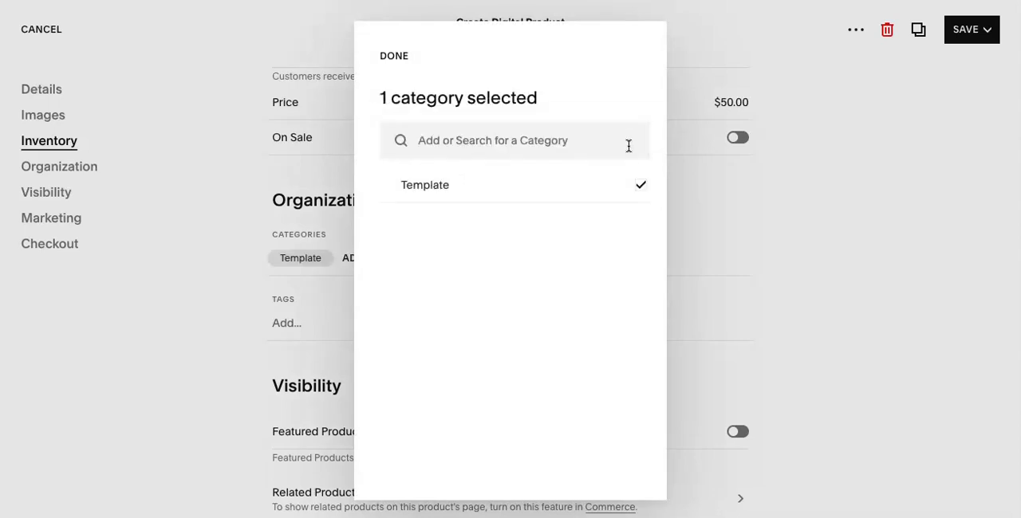
pyautogui.click(393, 56)
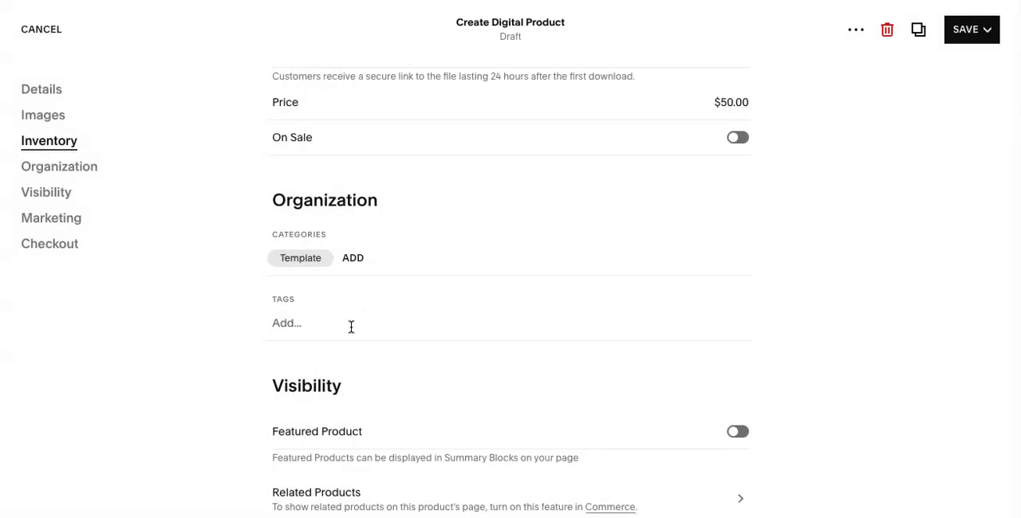
pyautogui.write('Tam')
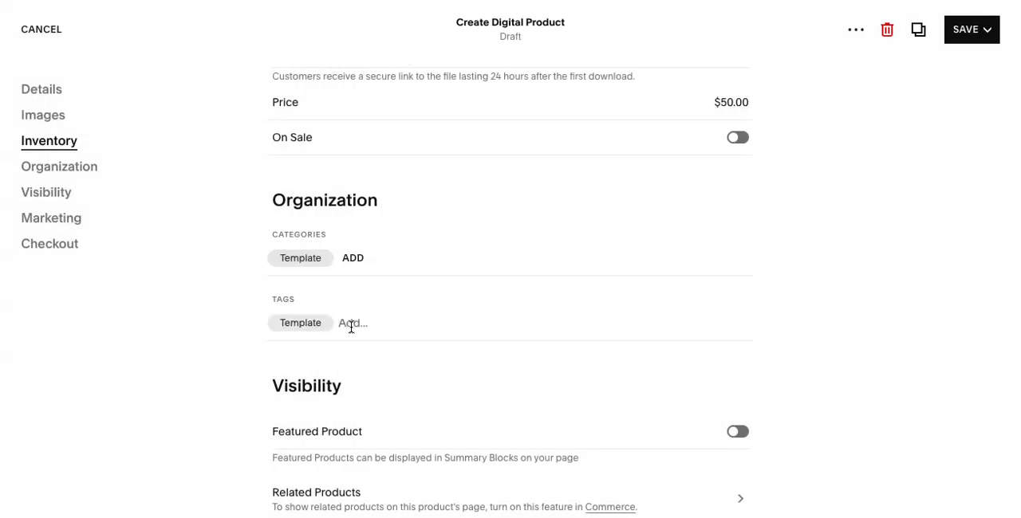
pyautogui.write('Moody')
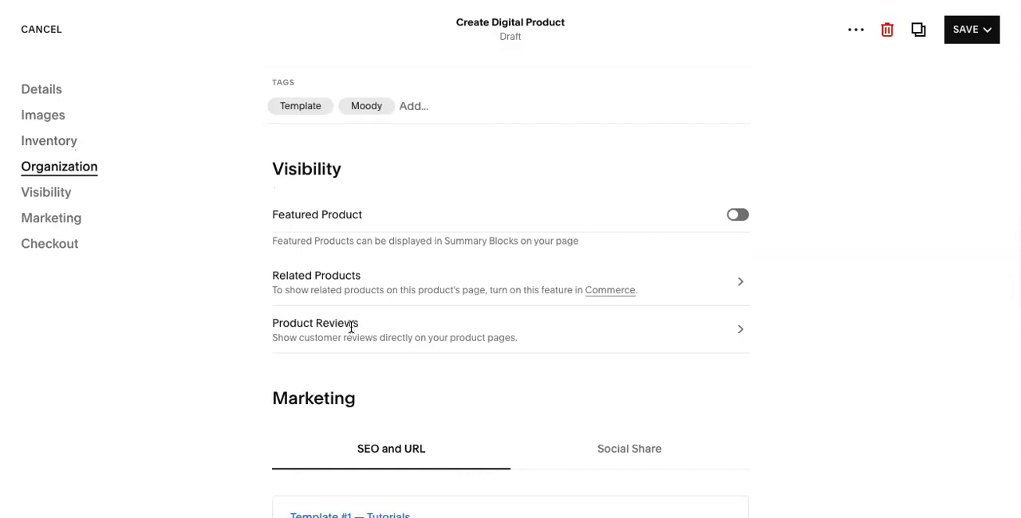
pyautogui.moveTo(311, 214)
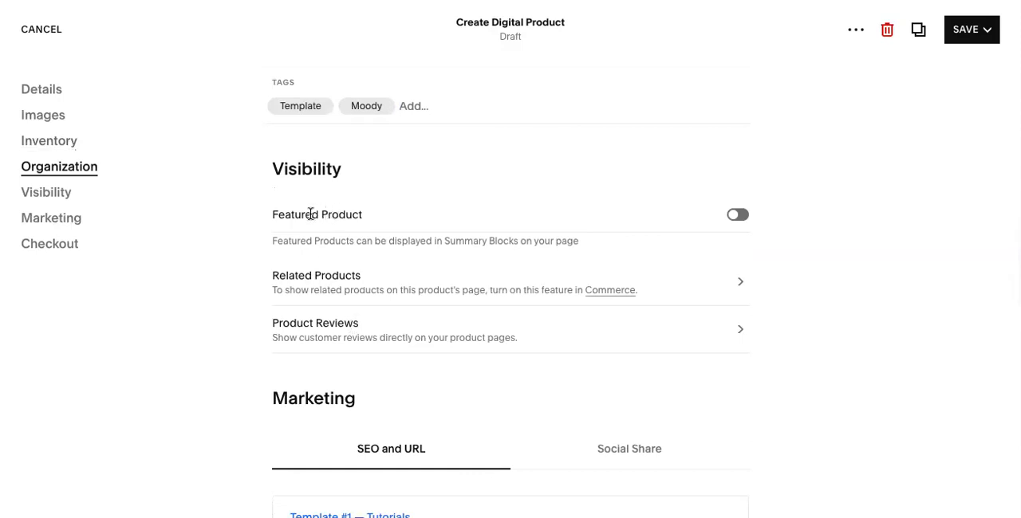
pyautogui.moveTo(338, 239)
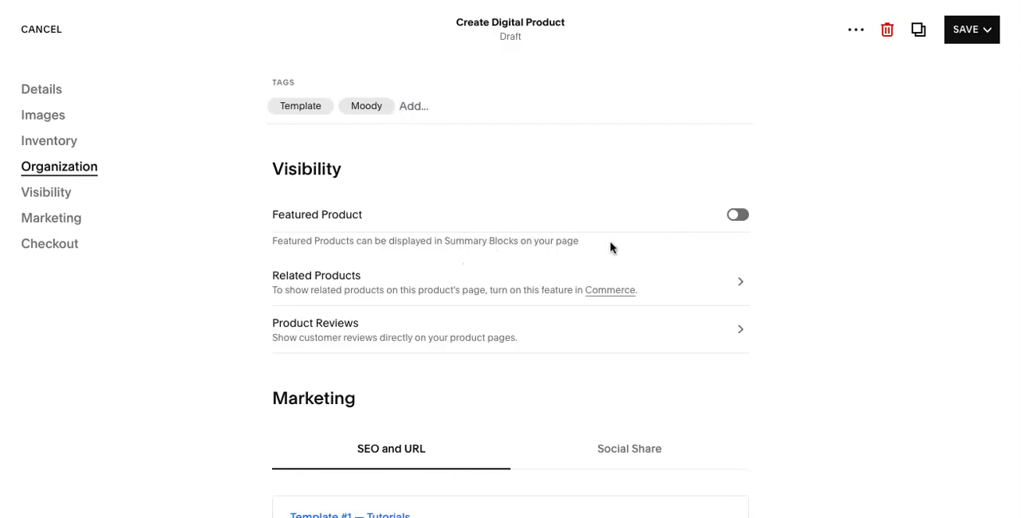
pyautogui.scroll(-3)
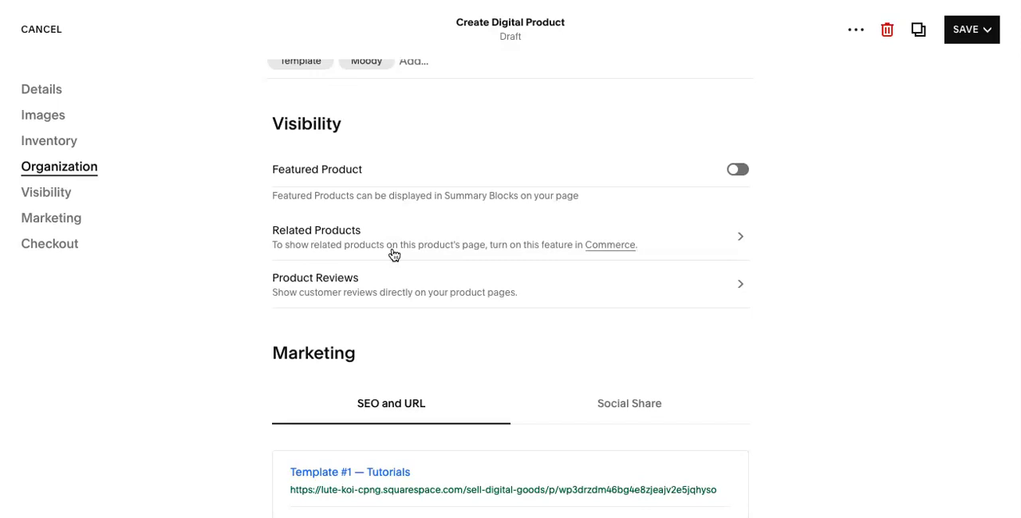
pyautogui.moveTo(394, 241)
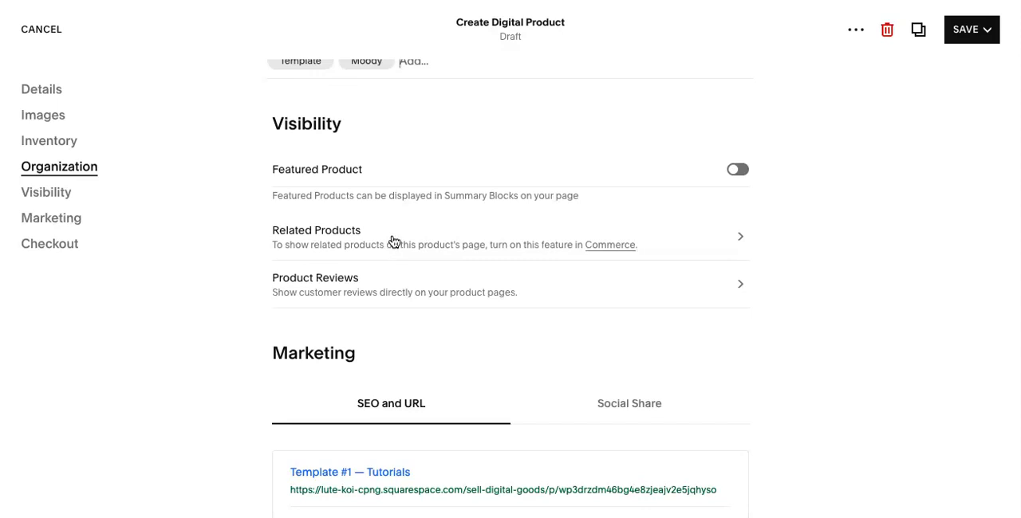
pyautogui.scroll(-3)
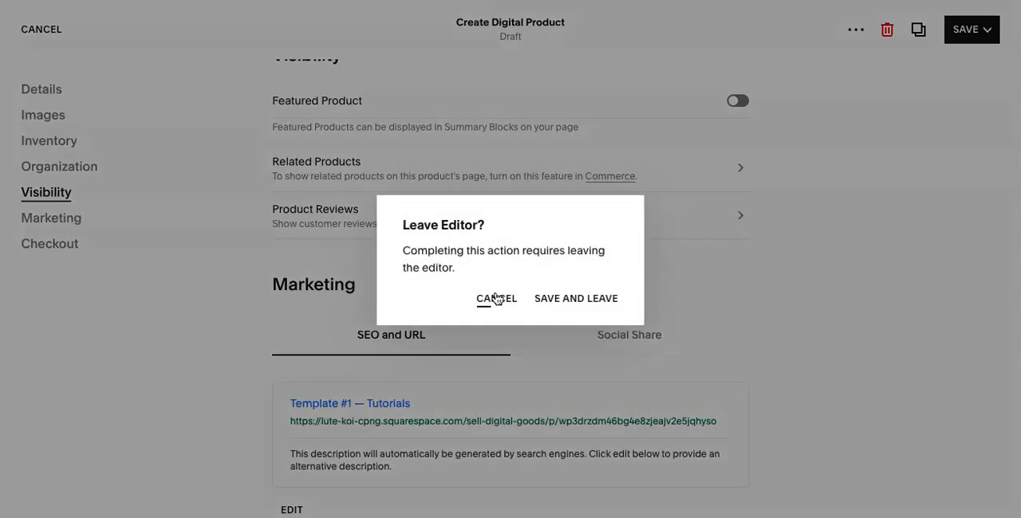
pyautogui.click(496, 298)
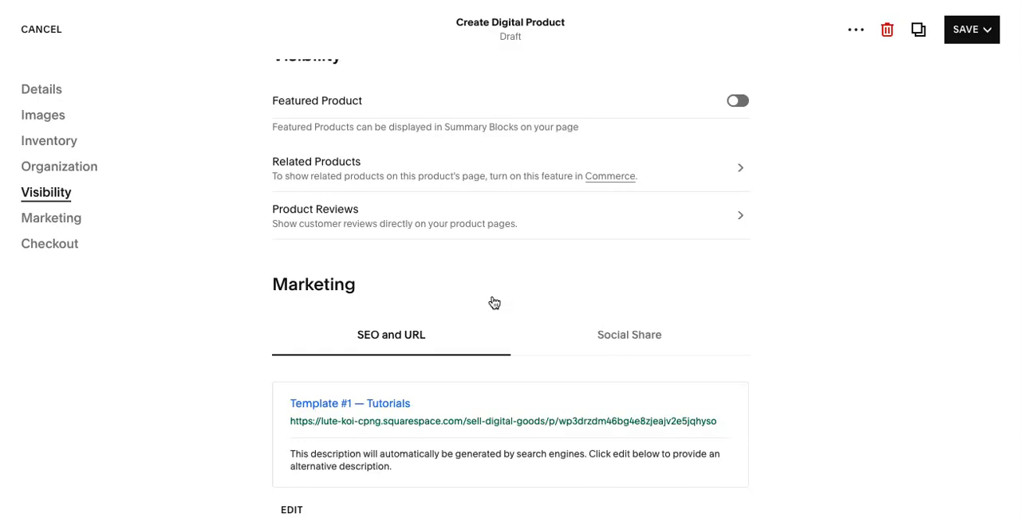
pyautogui.scroll(-3)
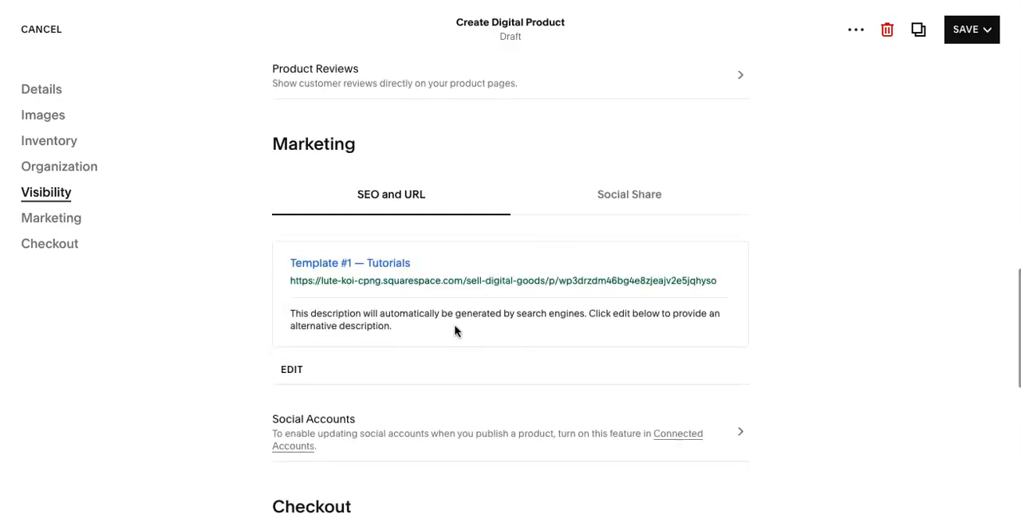
pyautogui.scroll(-3)
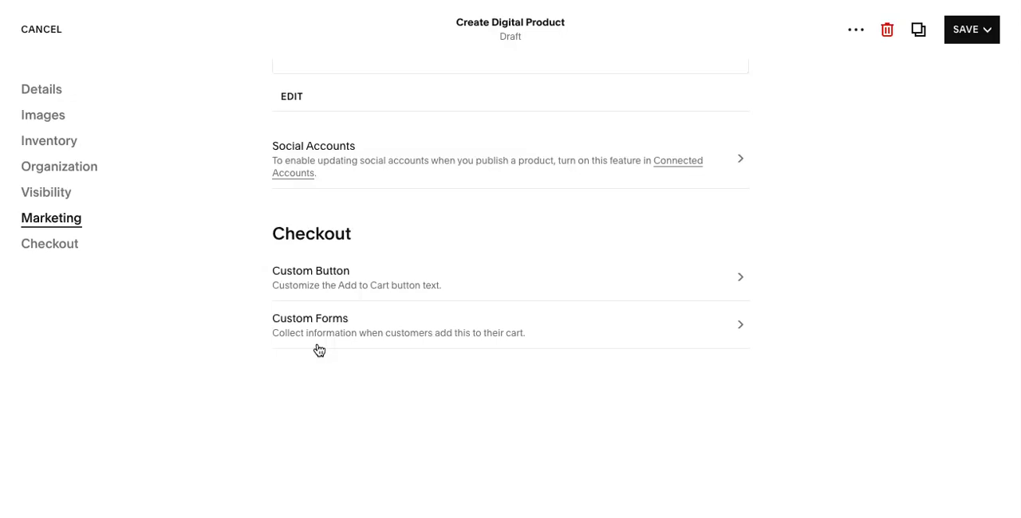
pyautogui.moveTo(589, 352)
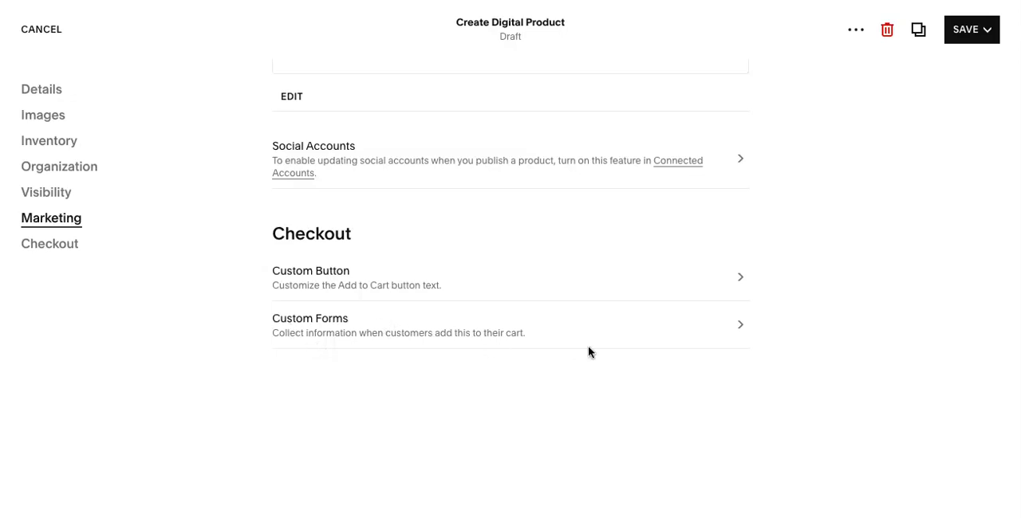
pyautogui.moveTo(638, 341)
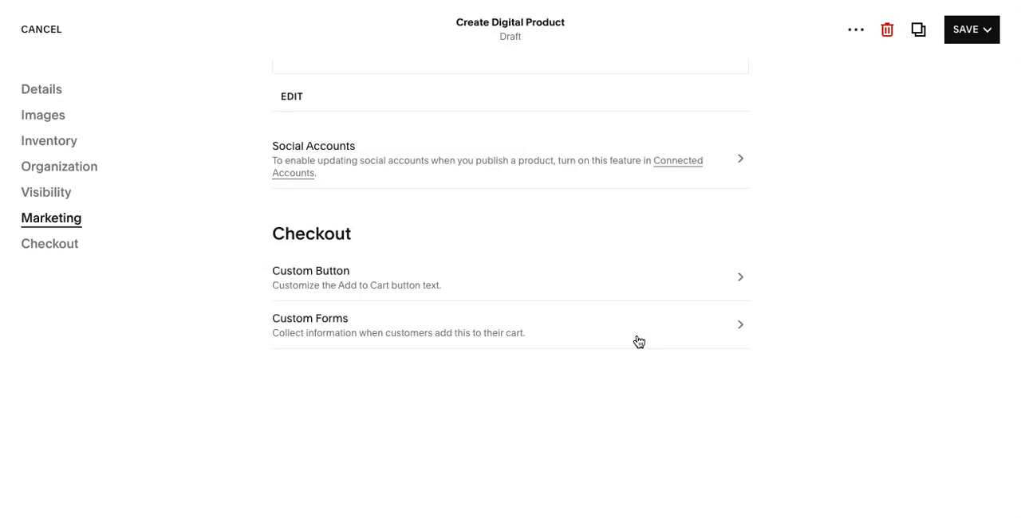
pyautogui.moveTo(603, 353)
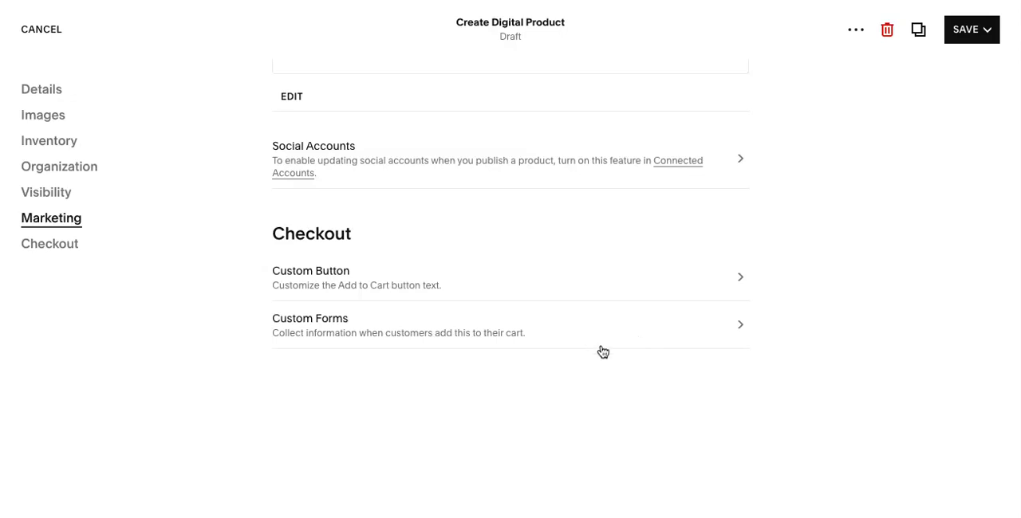
# Scroll past the Checkout section and jump back to the Details/Images area
pyautogui.scroll(3)
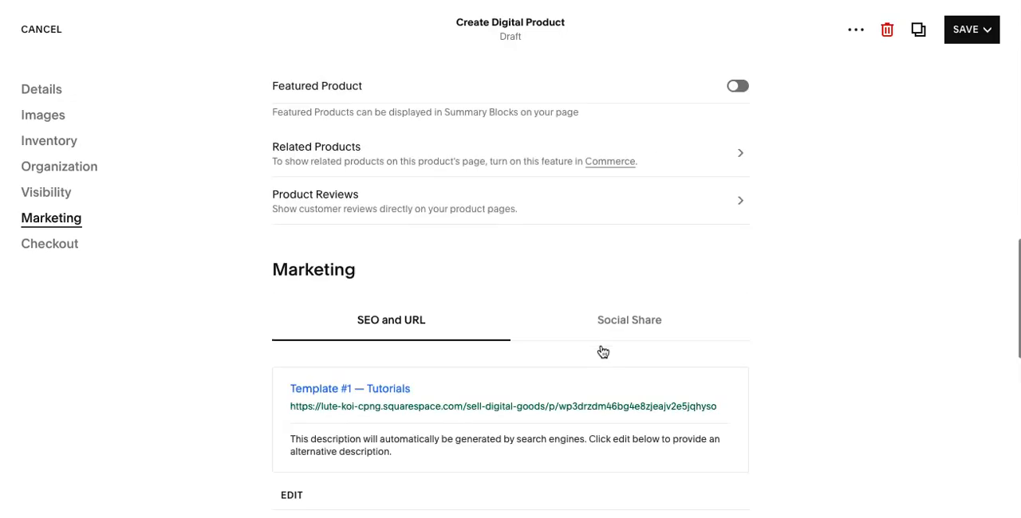
pyautogui.scroll(-3)
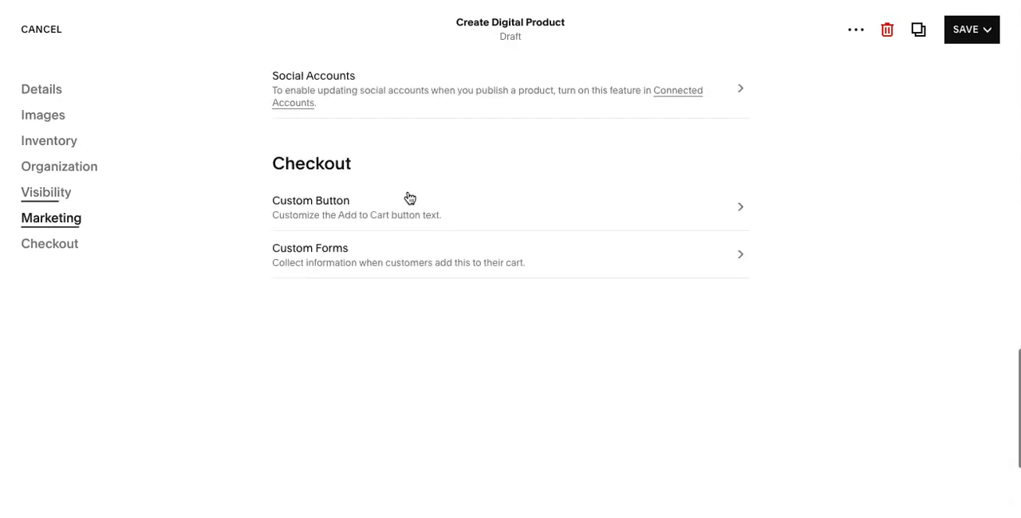
pyautogui.moveTo(548, 211)
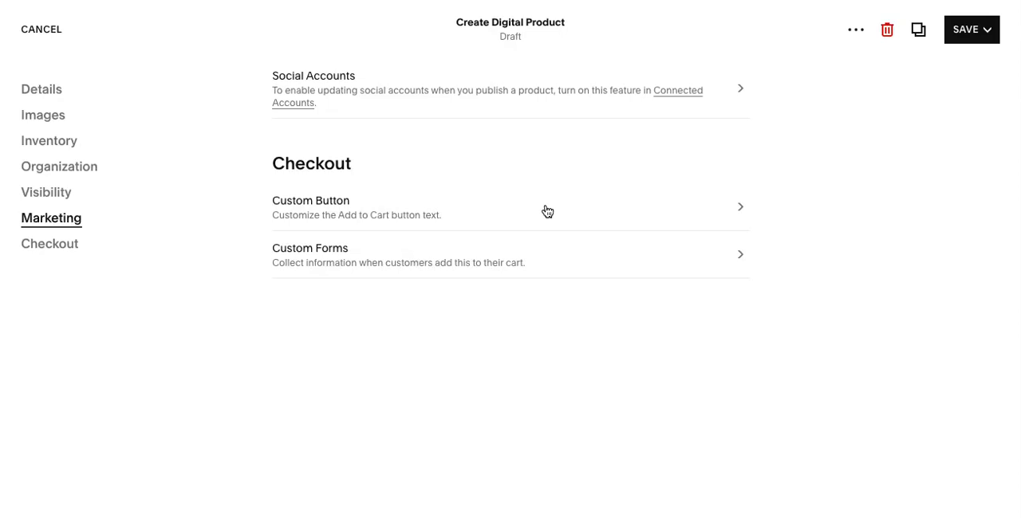
pyautogui.click(41, 90)
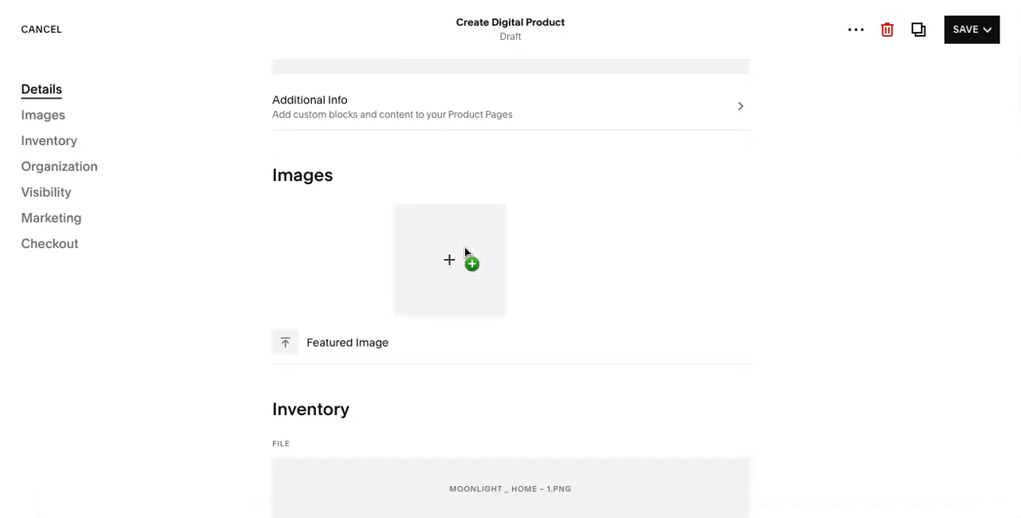
# Upload the template screenshot into the product's Images slot
pyautogui.click(449, 260)
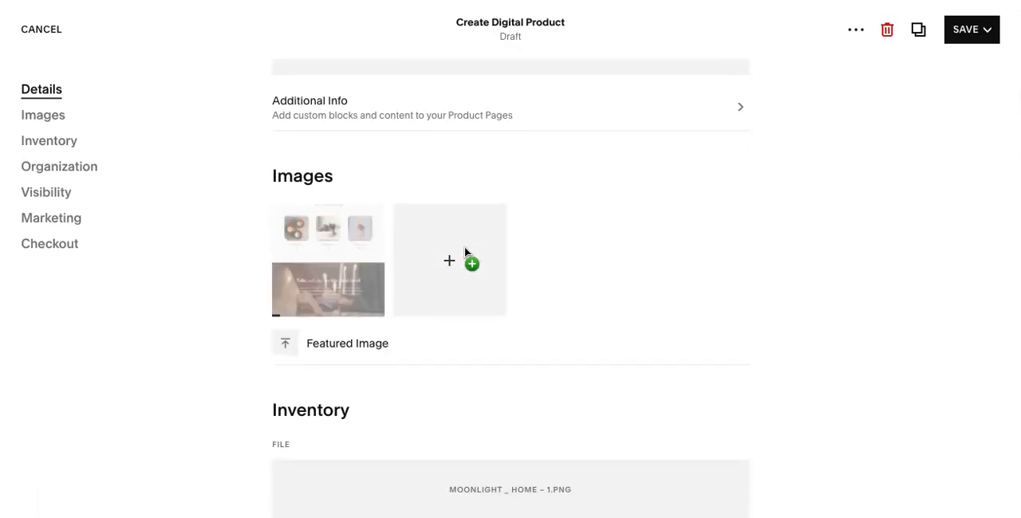
pyautogui.scroll(3)
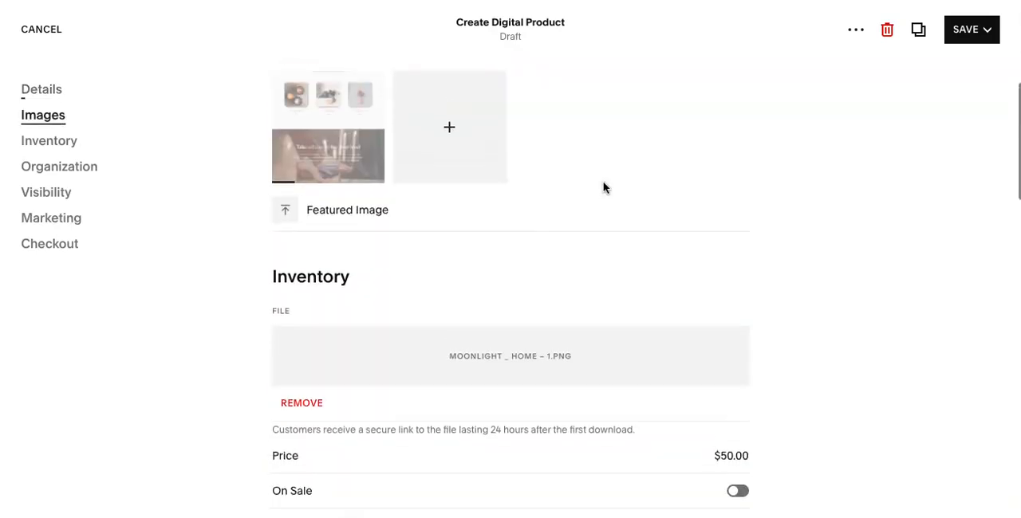
# Publish Template #1 from the Save dropdown and cancel the feedback dialog
pyautogui.click(971, 30)
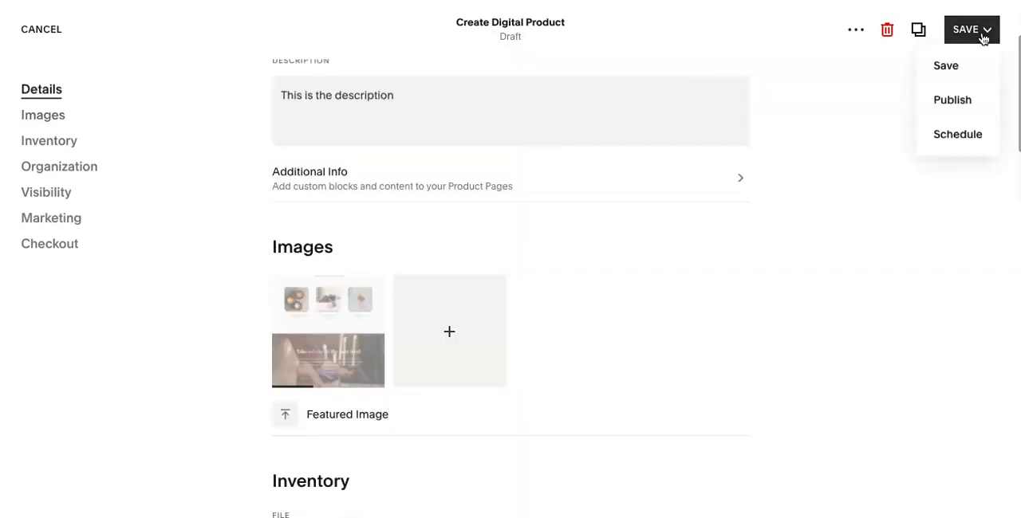
pyautogui.moveTo(946, 66)
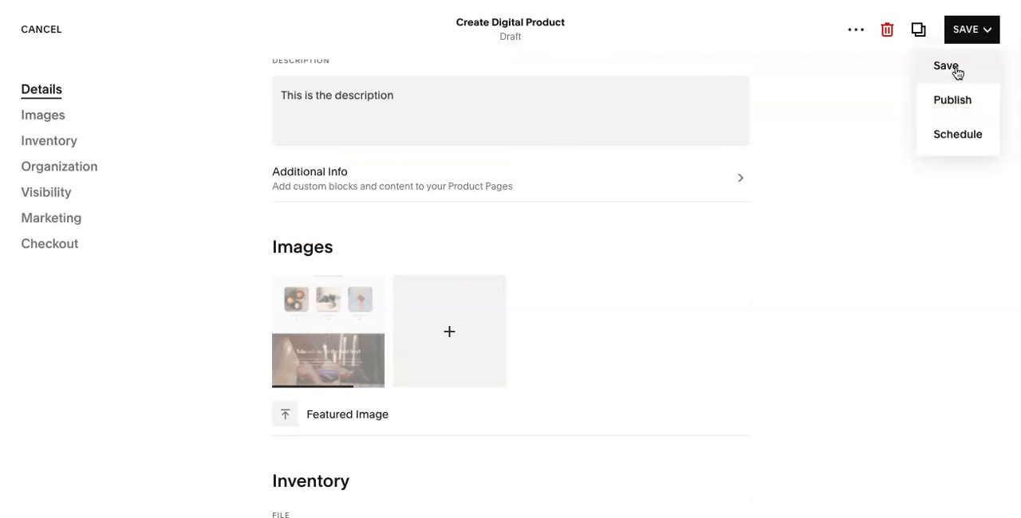
pyautogui.moveTo(952, 100)
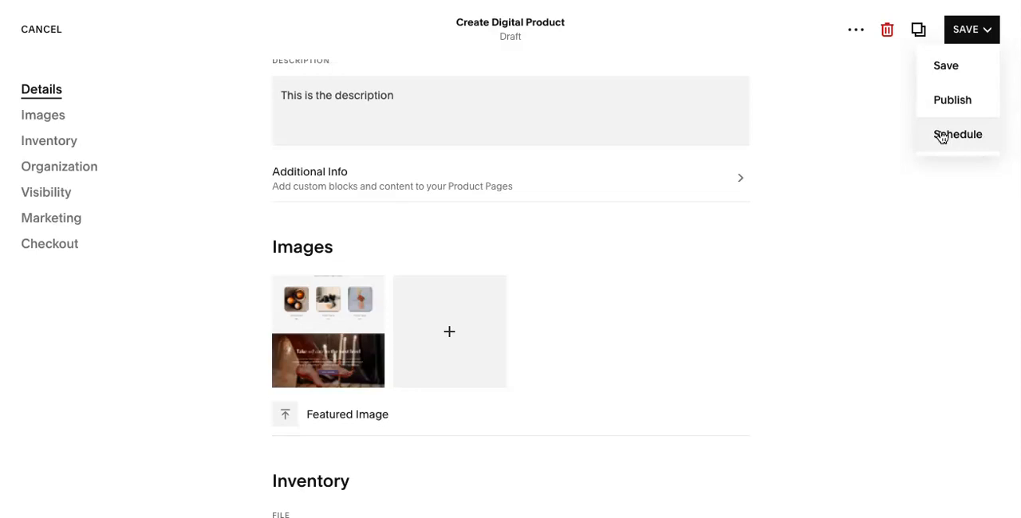
pyautogui.moveTo(942, 129)
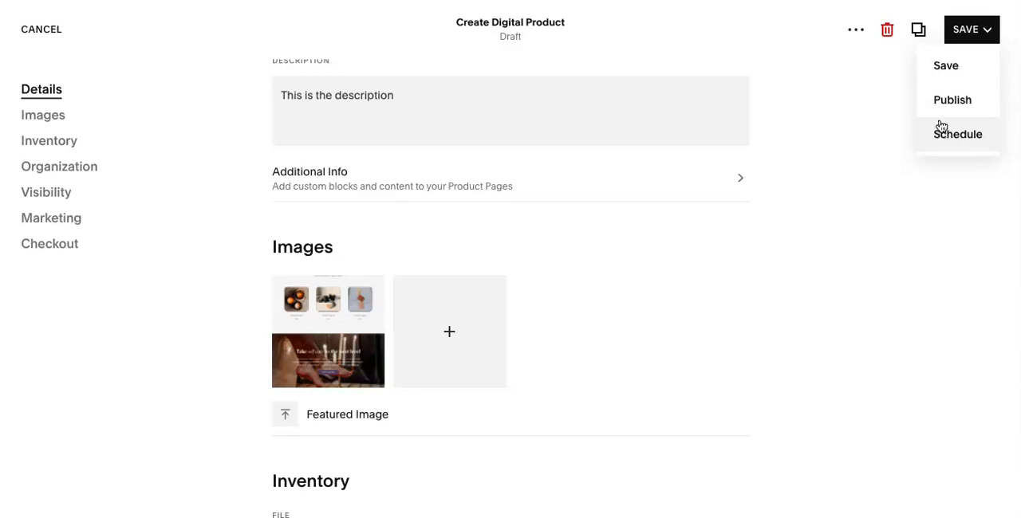
pyautogui.click(952, 99)
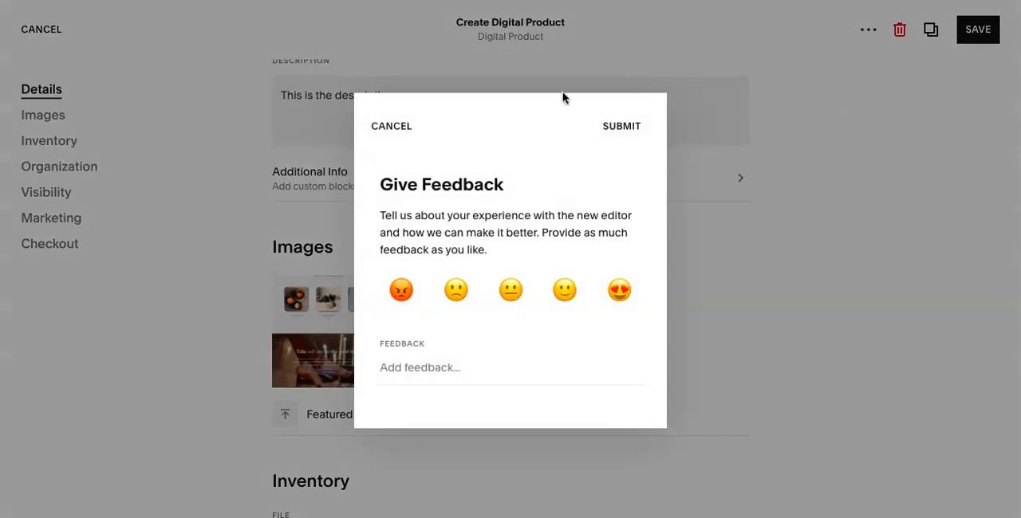
pyautogui.click(391, 125)
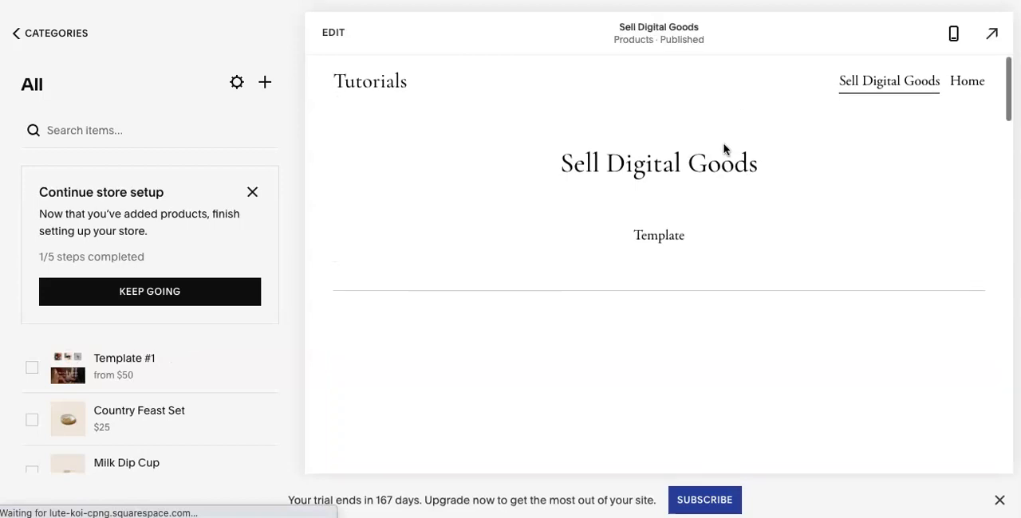
pyautogui.moveTo(992, 34)
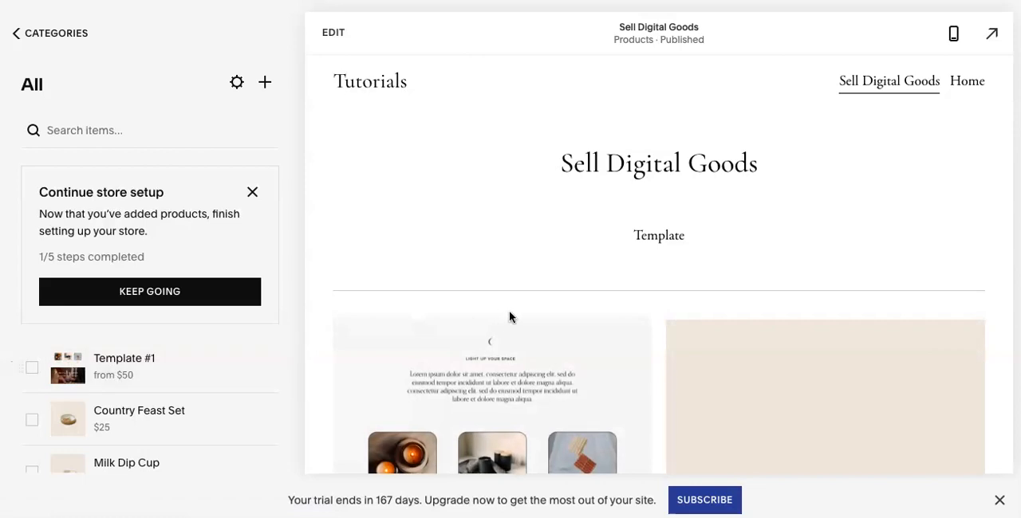
# Confirm Template #1 at $50.00 in the preview, then choose Edit from its ••• menu
pyautogui.scroll(-3)
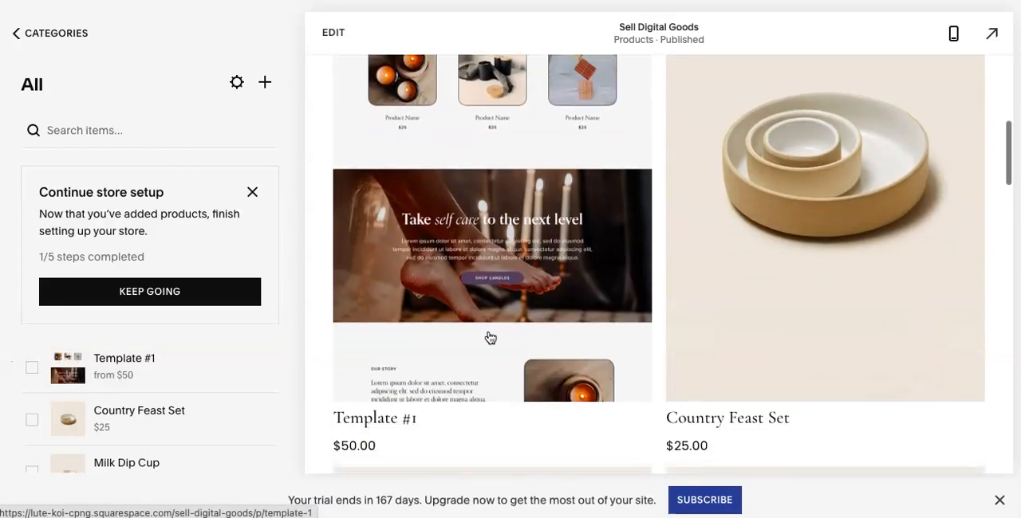
pyautogui.scroll(-3)
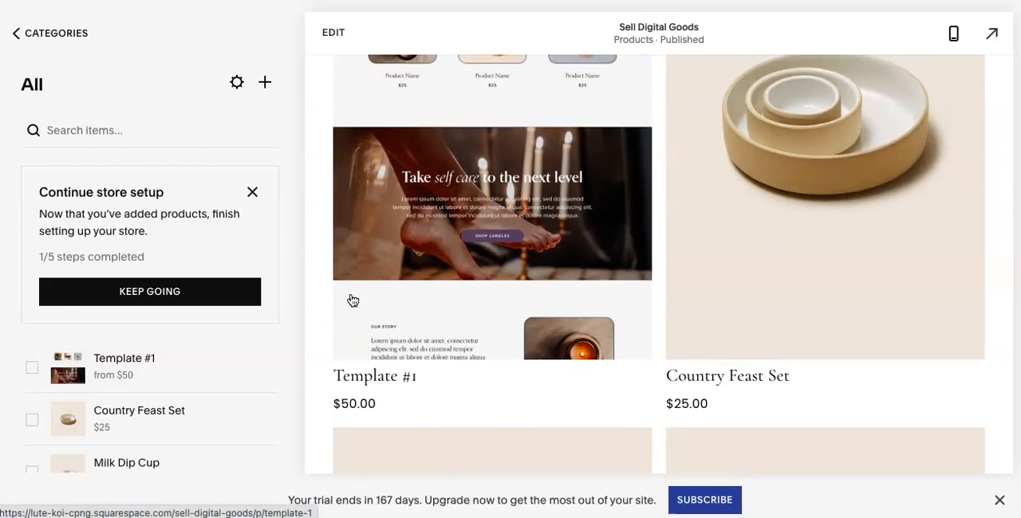
pyautogui.click(265, 368)
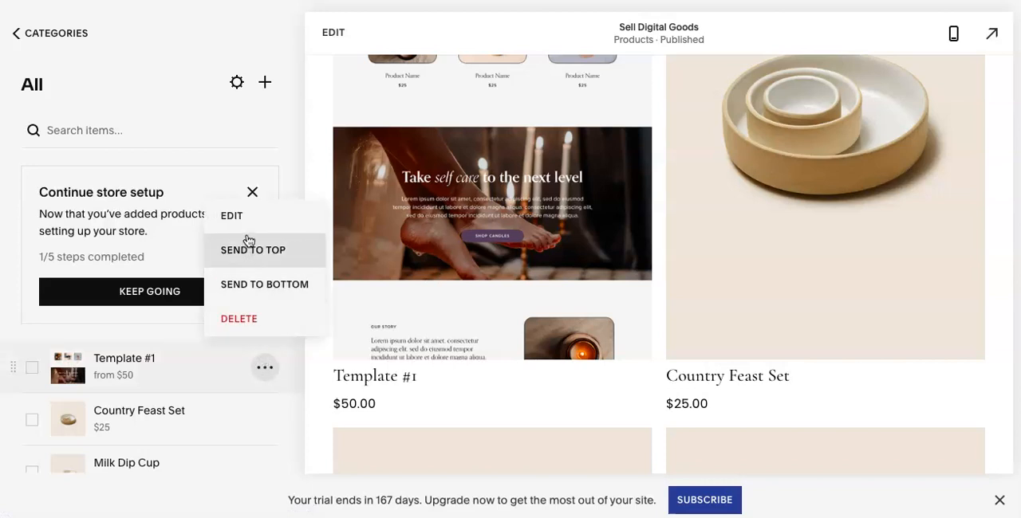
pyautogui.moveTo(265, 379)
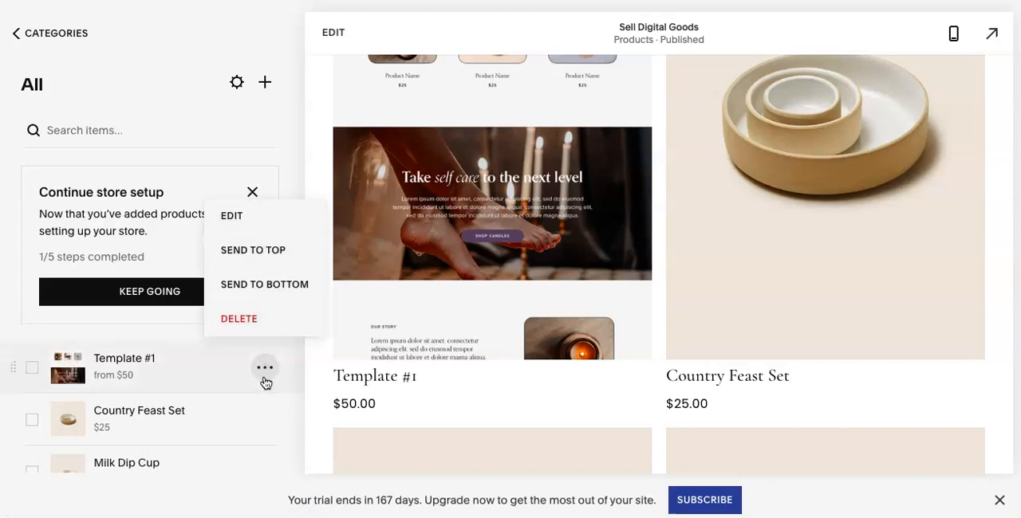
pyautogui.click(232, 215)
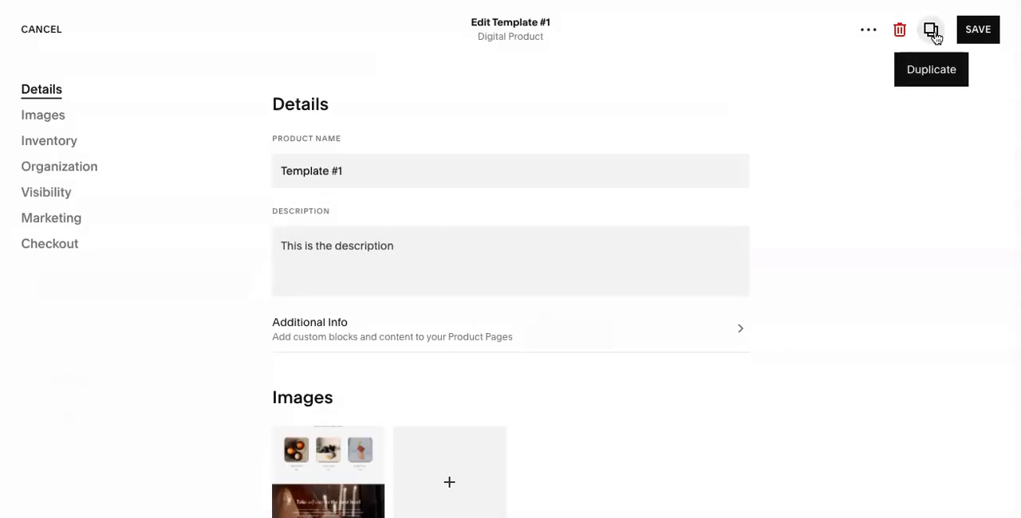
pyautogui.moveTo(931, 32)
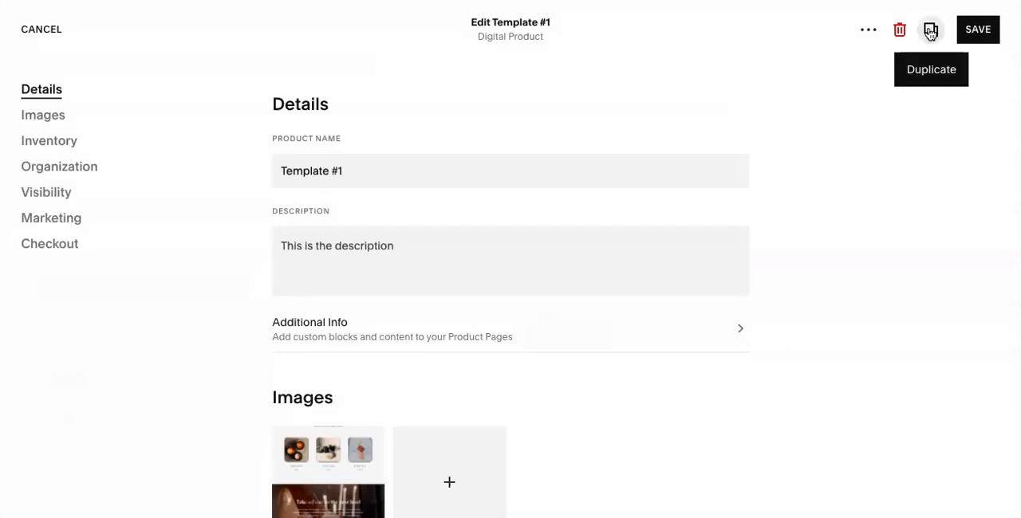
pyautogui.moveTo(977, 40)
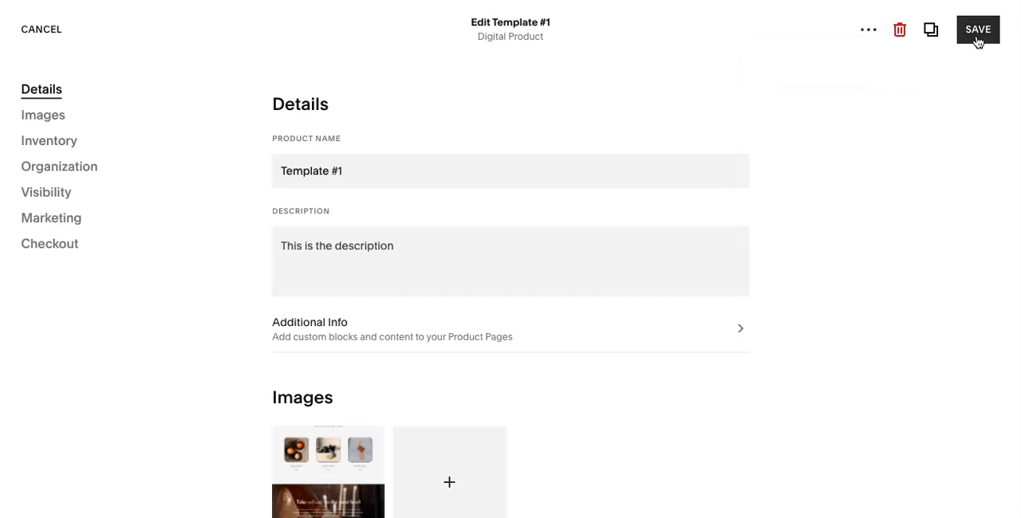
# Save the Template #1 product and preview its page with $50.00 price and Add To Cart
pyautogui.click(977, 30)
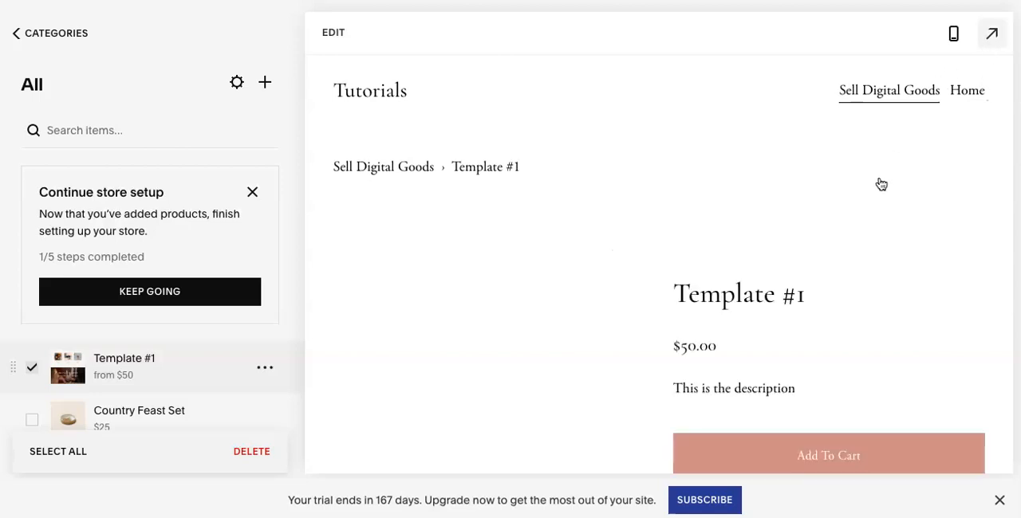
# Choose the Simple detail page layout for the Template #1 product page
pyautogui.click(991, 33)
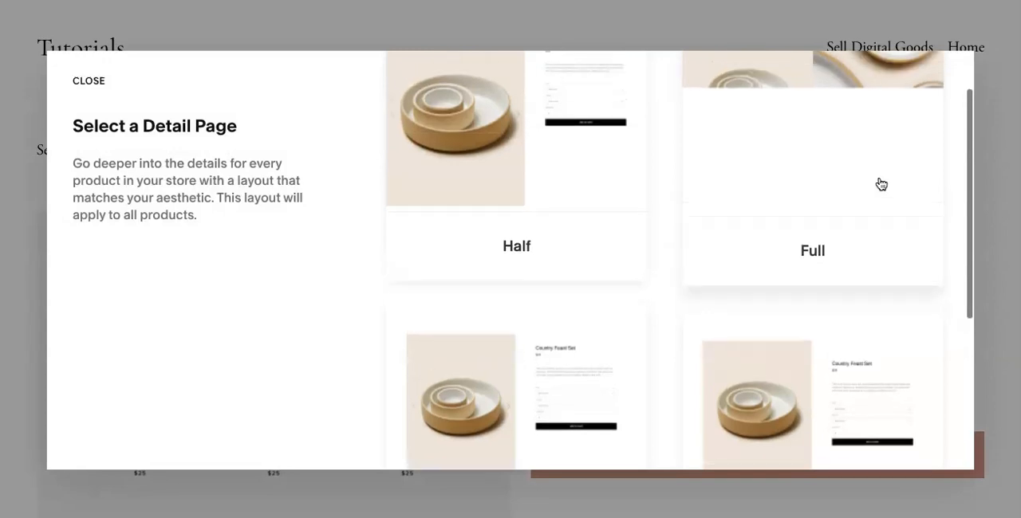
pyautogui.scroll(3)
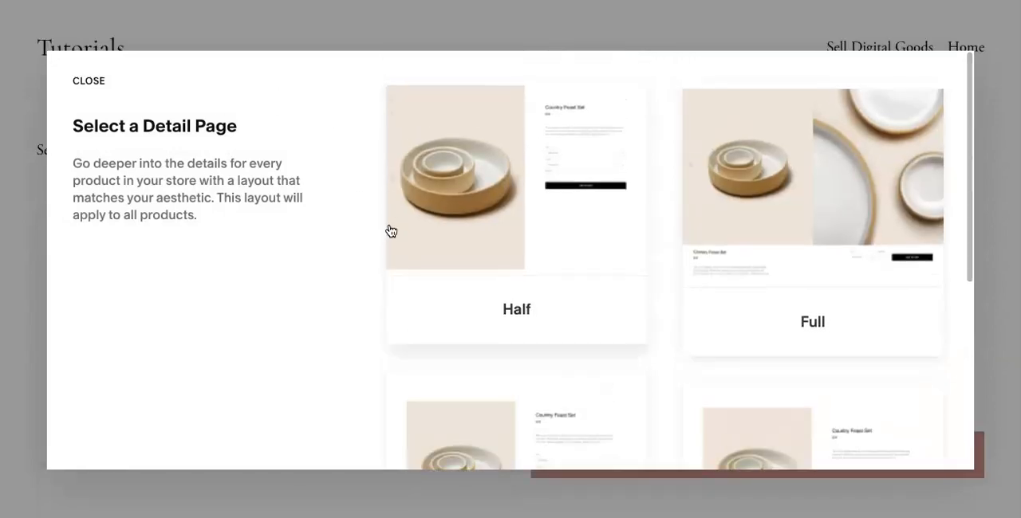
pyautogui.scroll(-3)
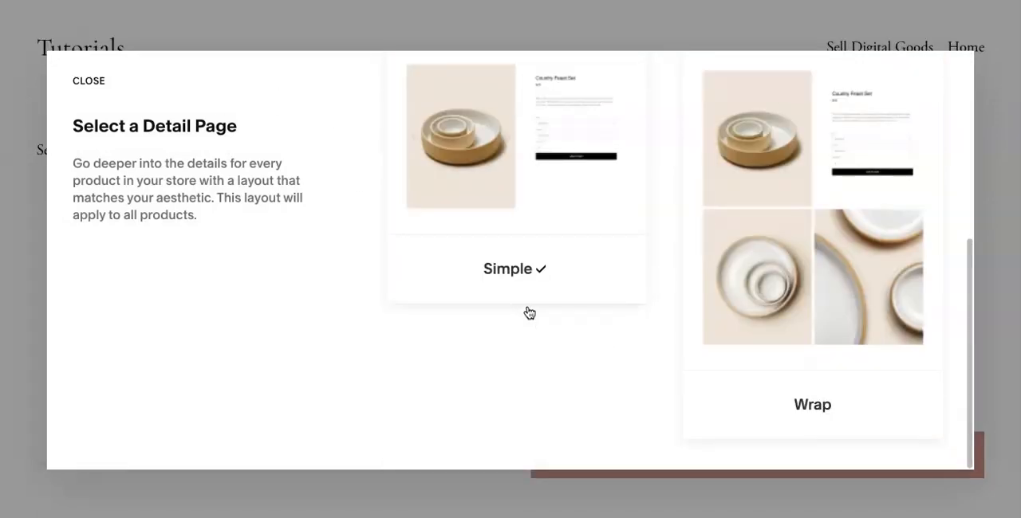
pyautogui.click(89, 80)
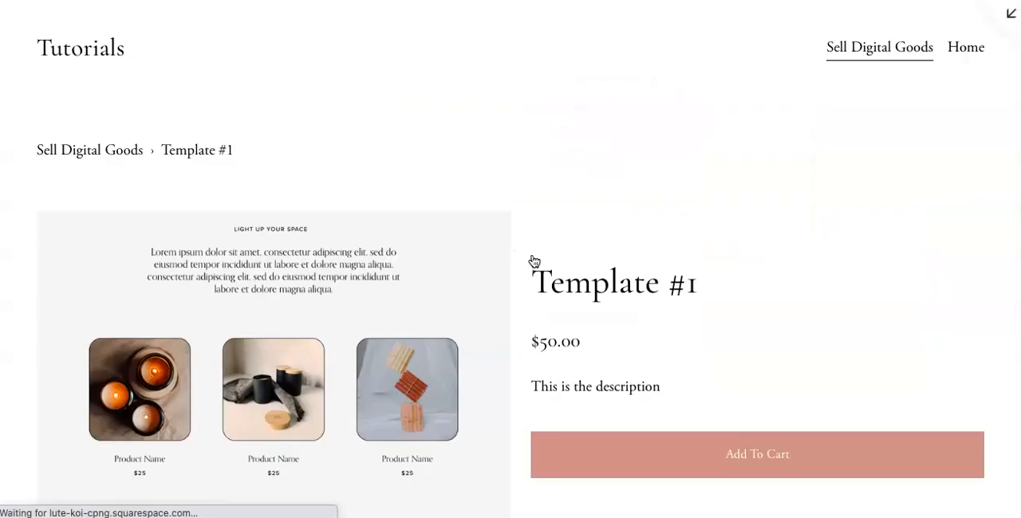
# Add Template #1 to the cart from its product page, leaving one item in the cart
pyautogui.scroll(-3)
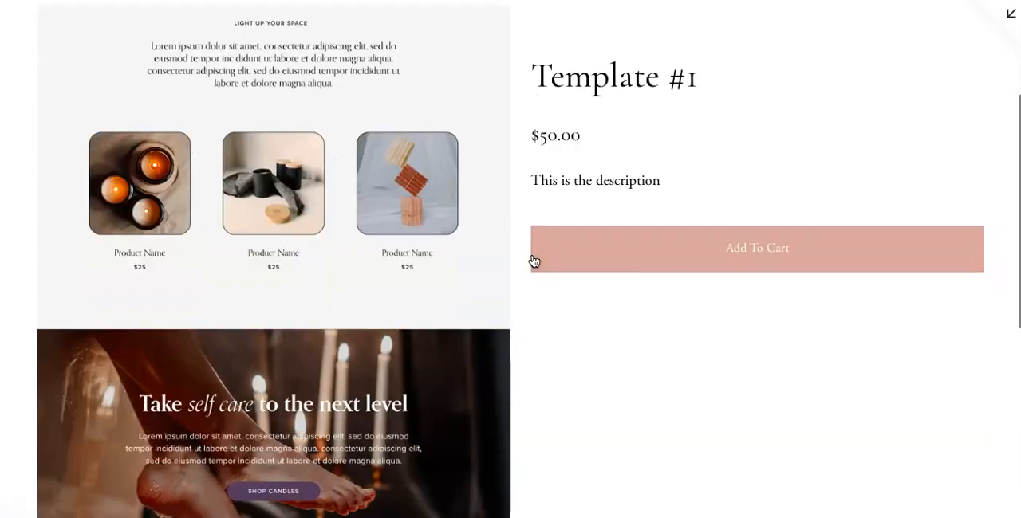
pyautogui.scroll(-3)
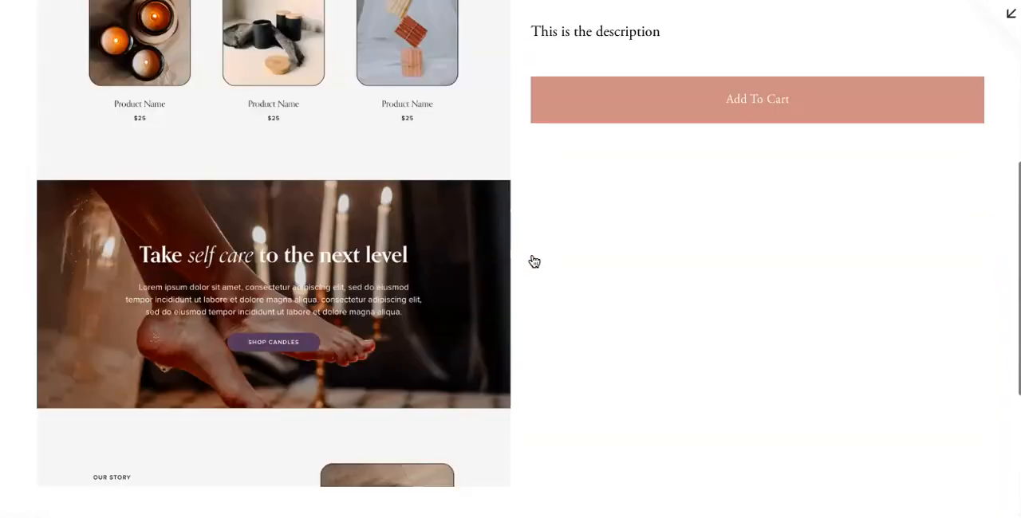
pyautogui.scroll(3)
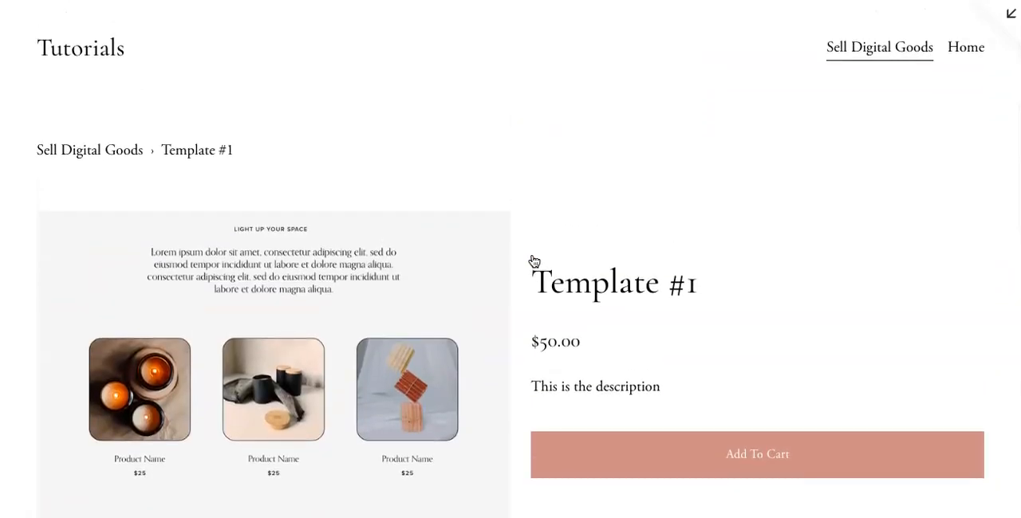
pyautogui.click(756, 454)
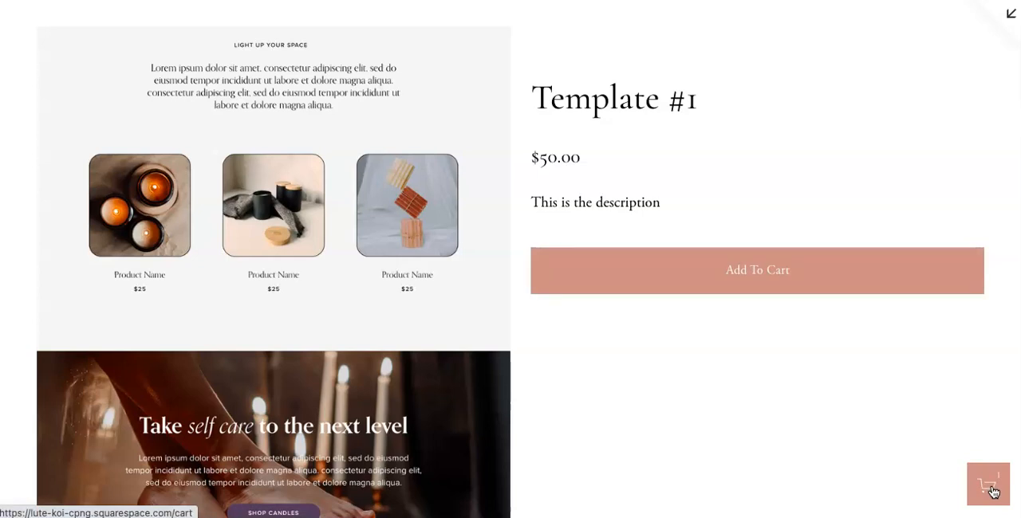
pyautogui.scroll(3)
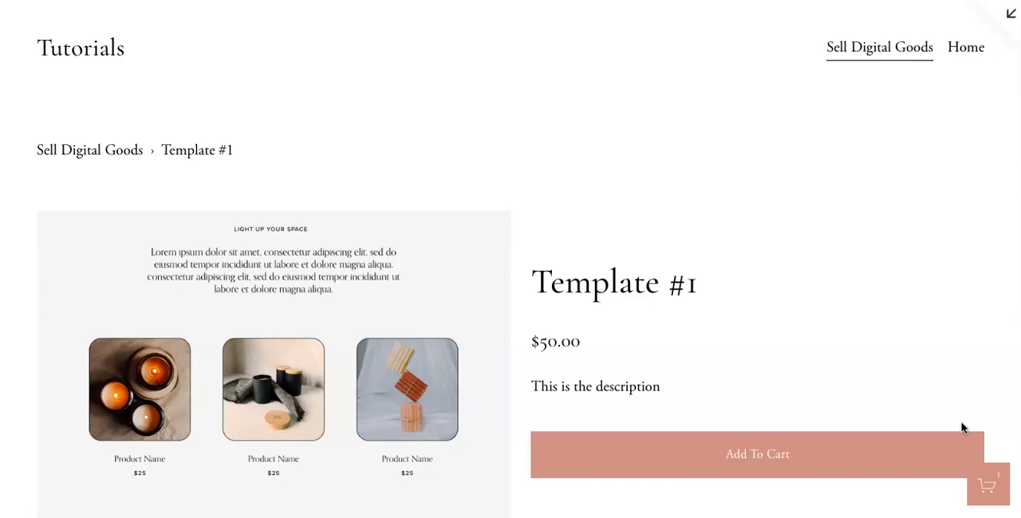
pyautogui.scroll(-3)
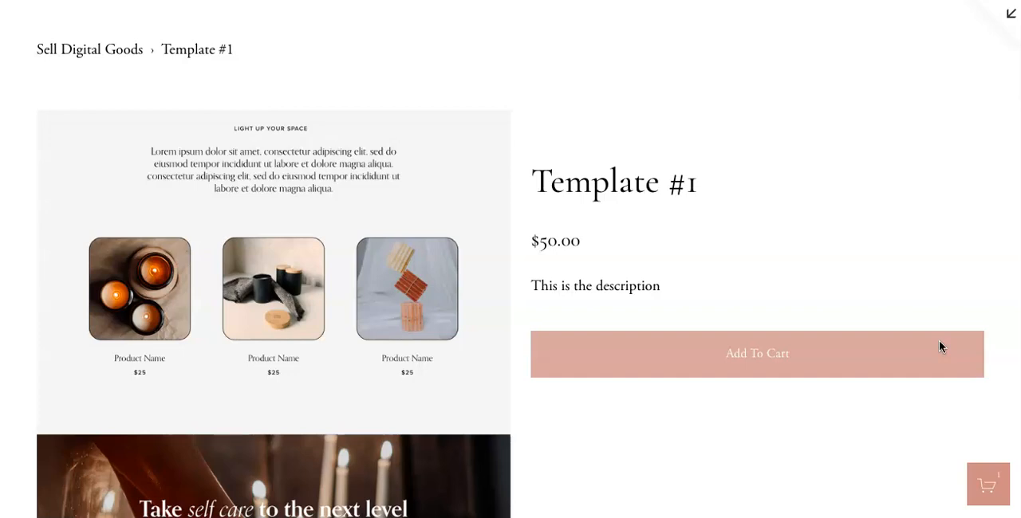
pyautogui.moveTo(988, 484)
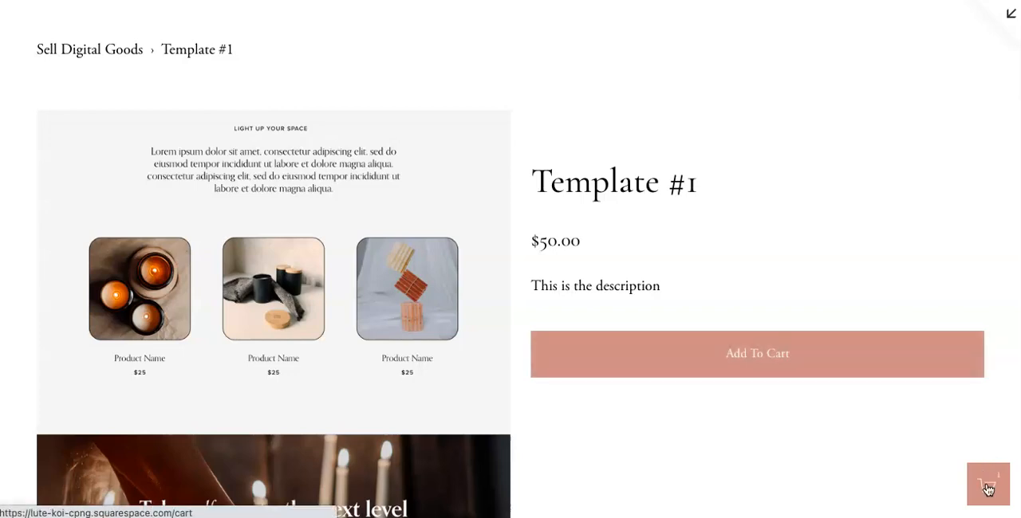
# View the Shopping Cart showing Template #1 at $50.00 with a $50.00 subtotal
pyautogui.click(988, 484)
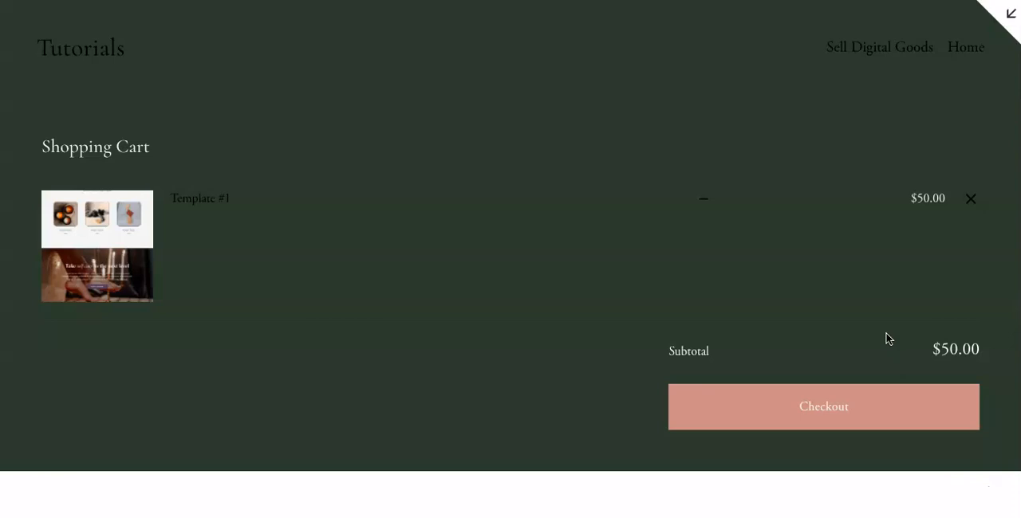
pyautogui.scroll(-3)
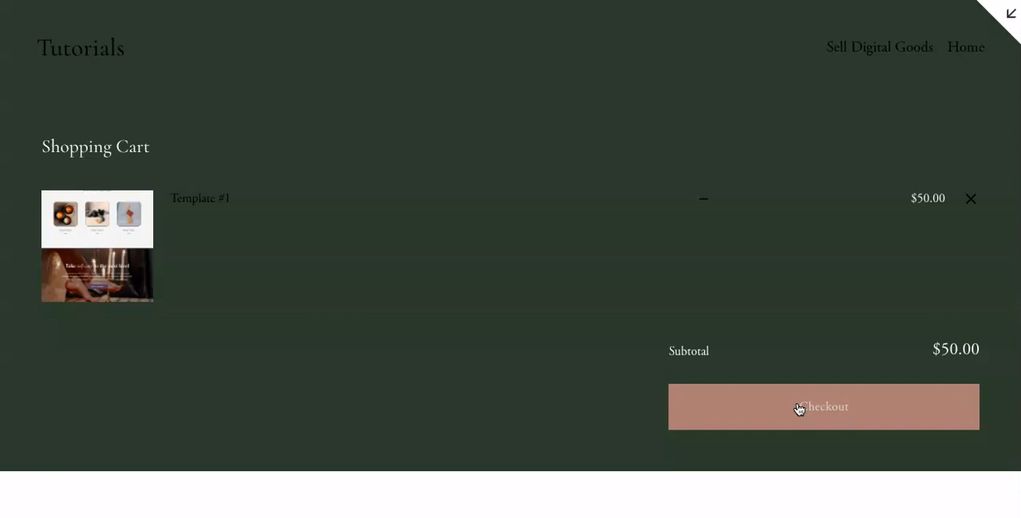
pyautogui.moveTo(841, 207)
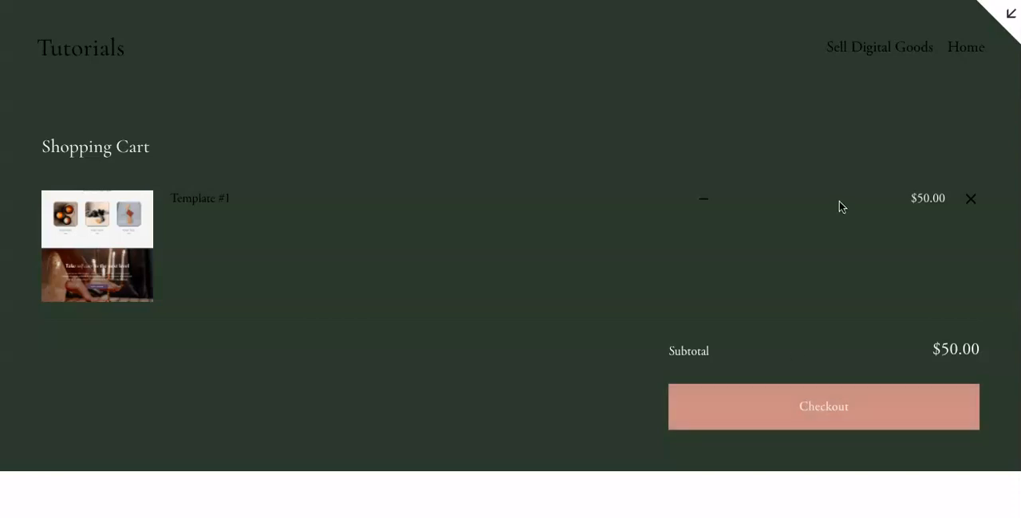